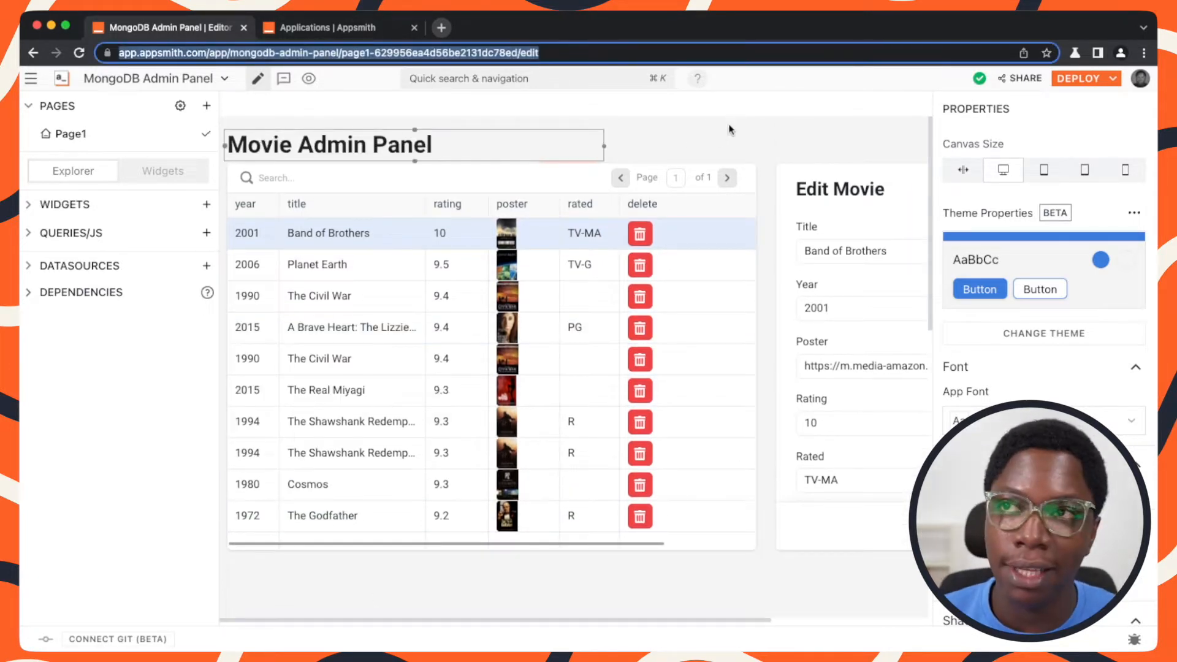
- Look at the empty self-hosted Applications page, then return to the hosted app.appsmith.com apps
left_click(334, 27)
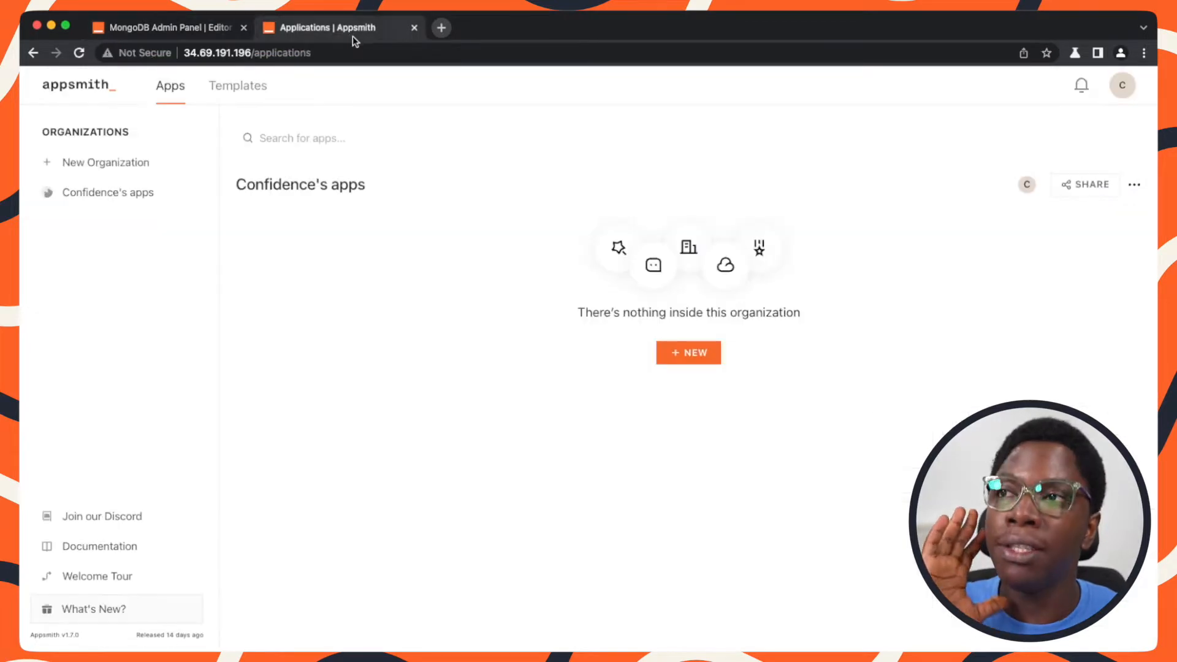
mouse_move(362, 266)
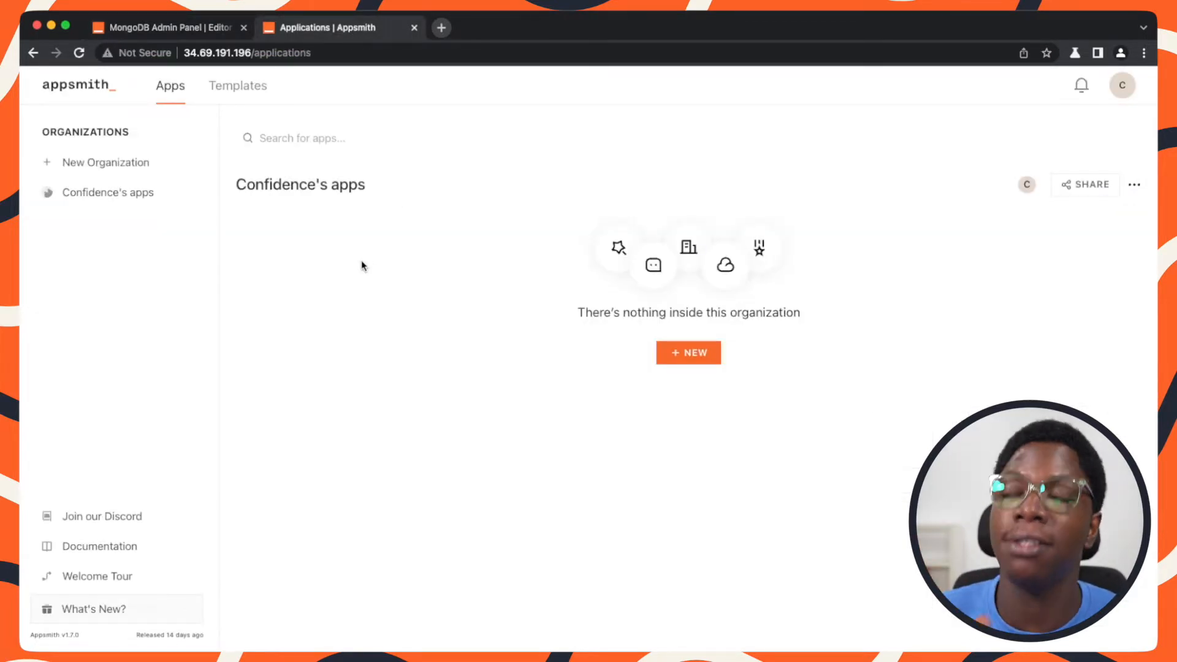
mouse_move(362, 271)
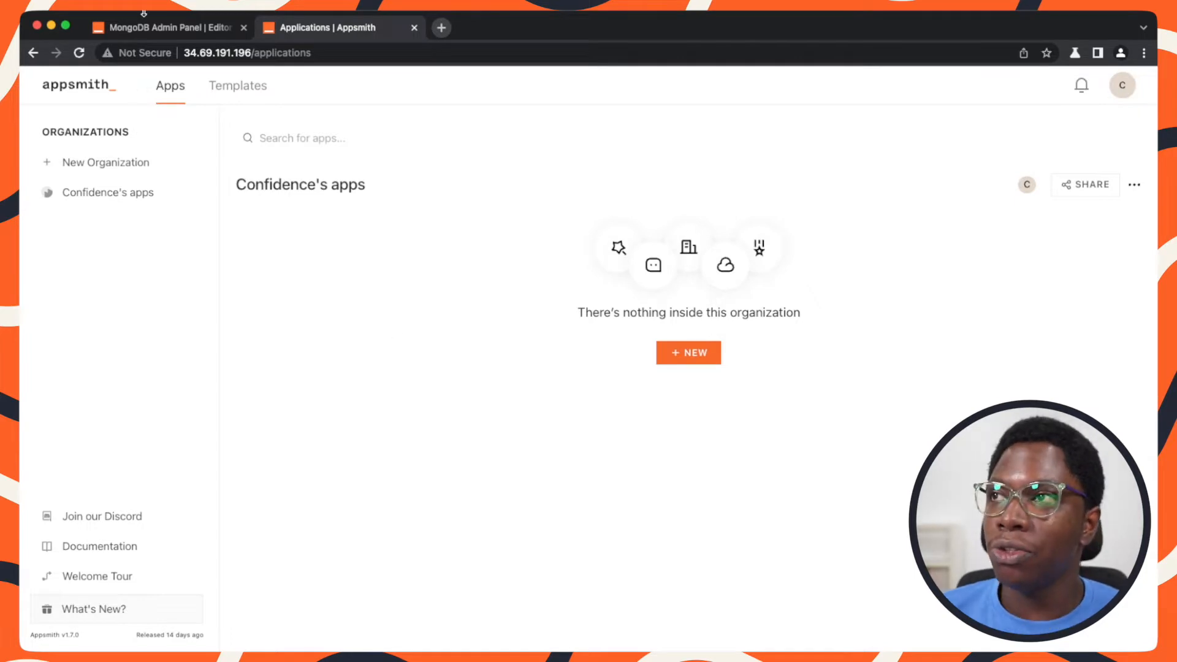
left_click(170, 27)
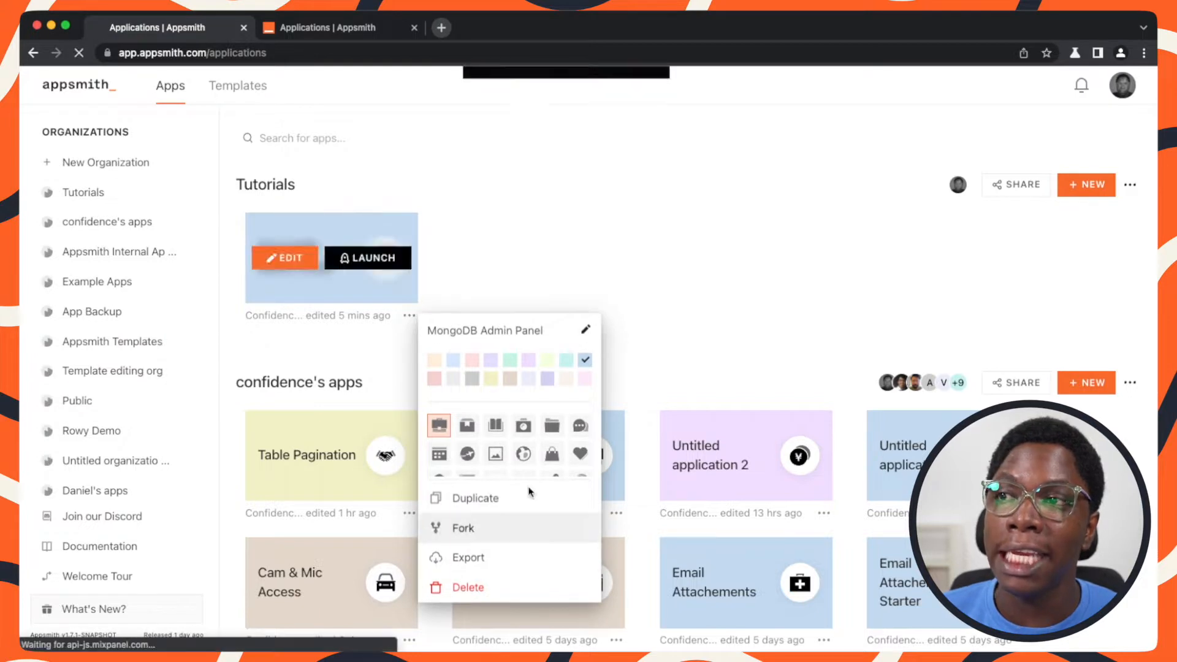
- Dismiss the context menu and enter the MongoDB Admin Panel app's editor from Tutorials
left_click(469, 556)
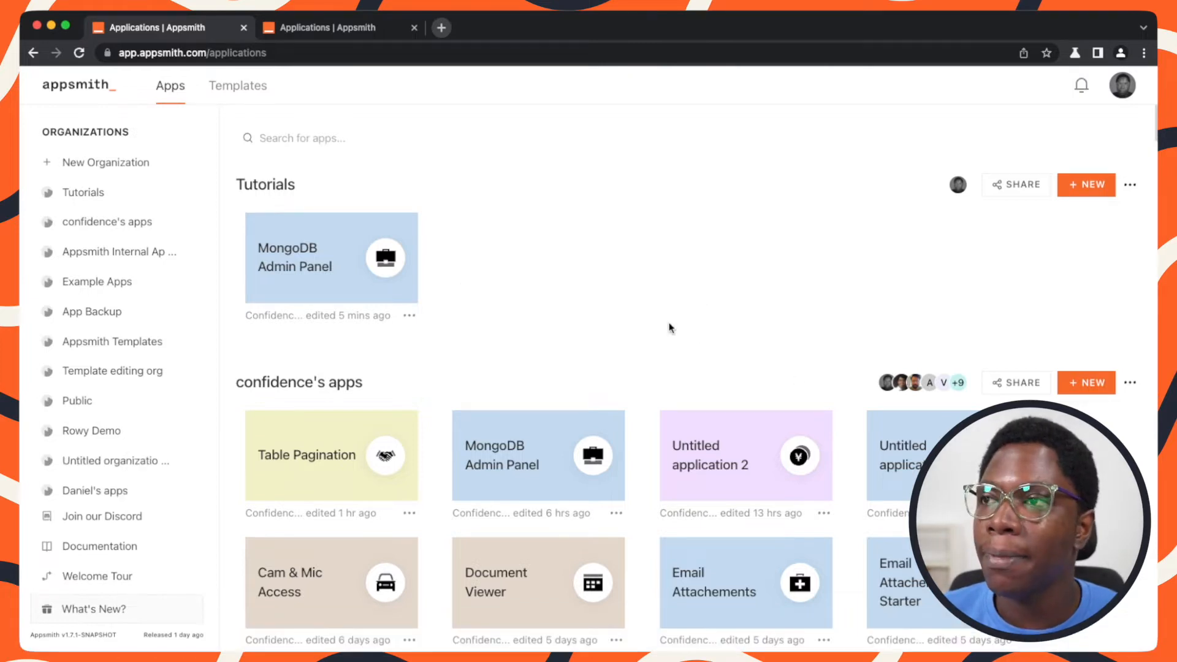
left_click(331, 257)
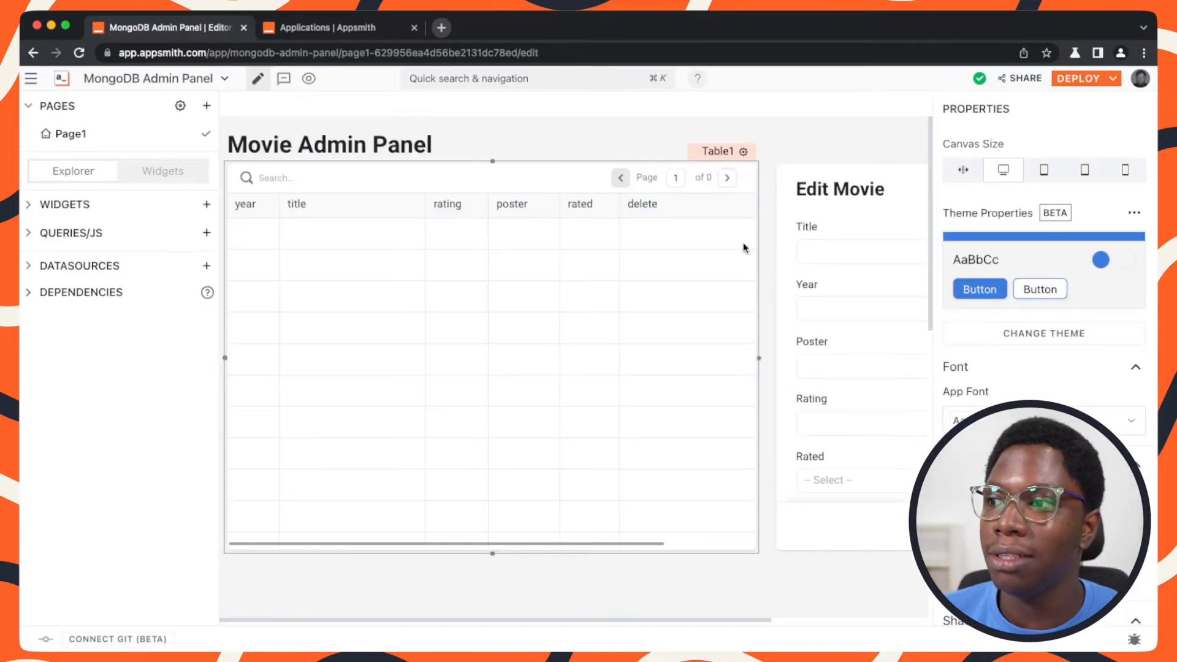
- Begin Connect Git (Beta) so the Remote URL field awaits input, with GitHub alongside
left_click(119, 640)
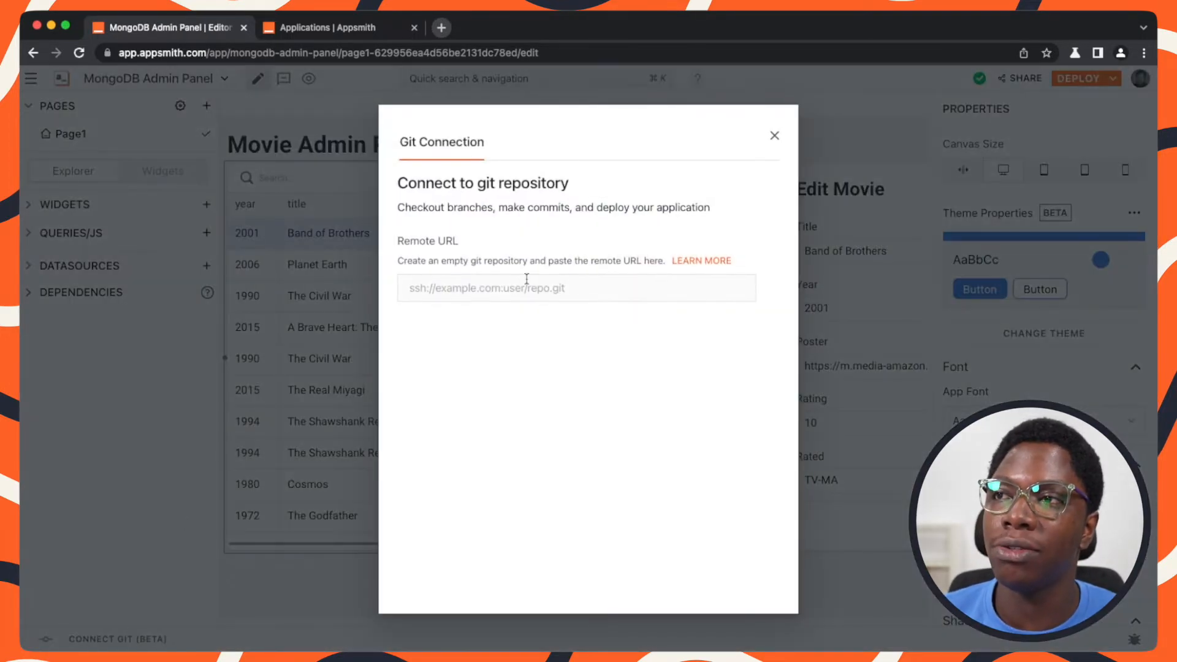
left_click(441, 27)
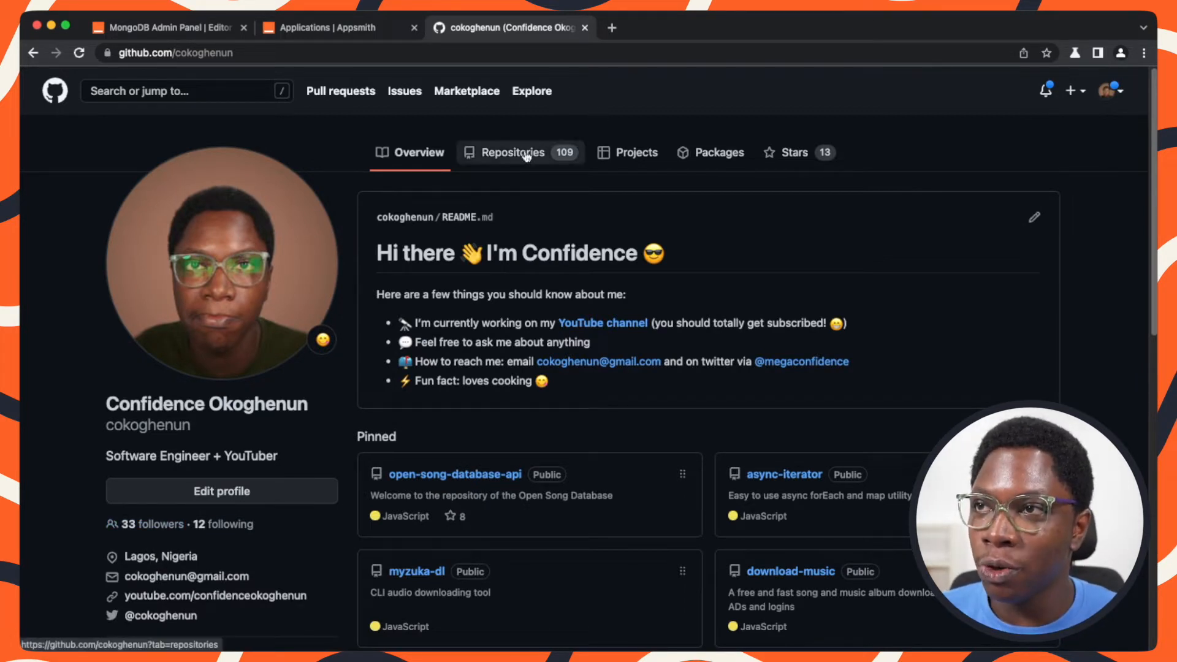
- Create a new empty public GitHub repository named movie-admin-panel
left_click(513, 152)
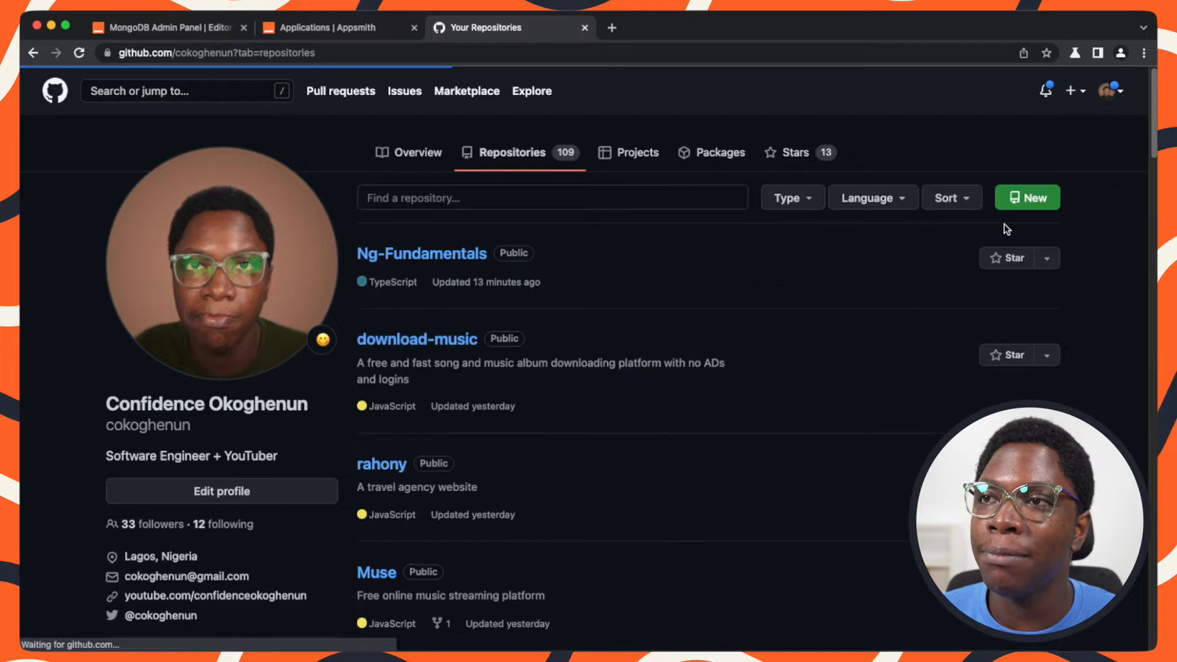
left_click(1027, 198)
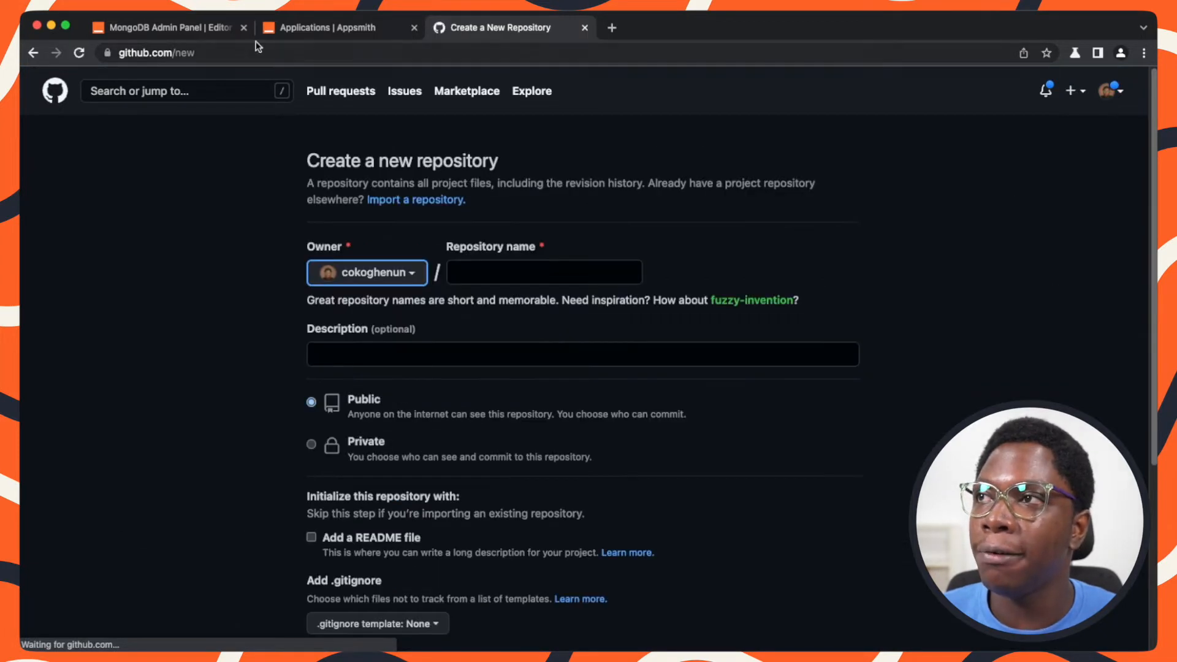
left_click(165, 27)
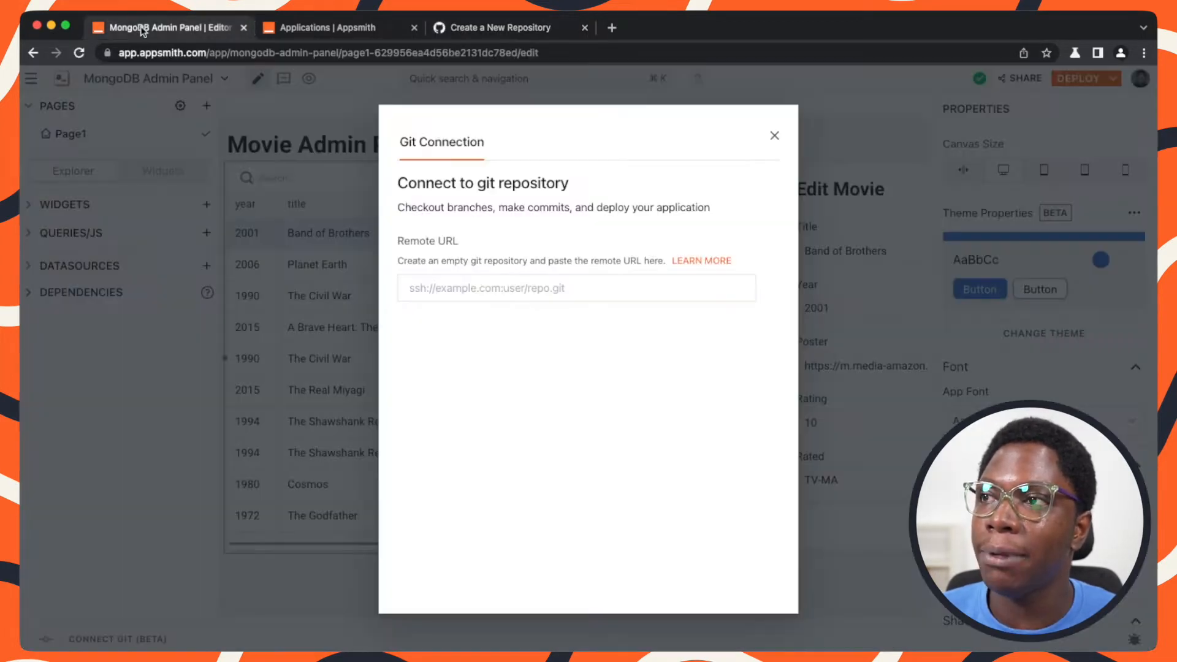
left_click(508, 27)
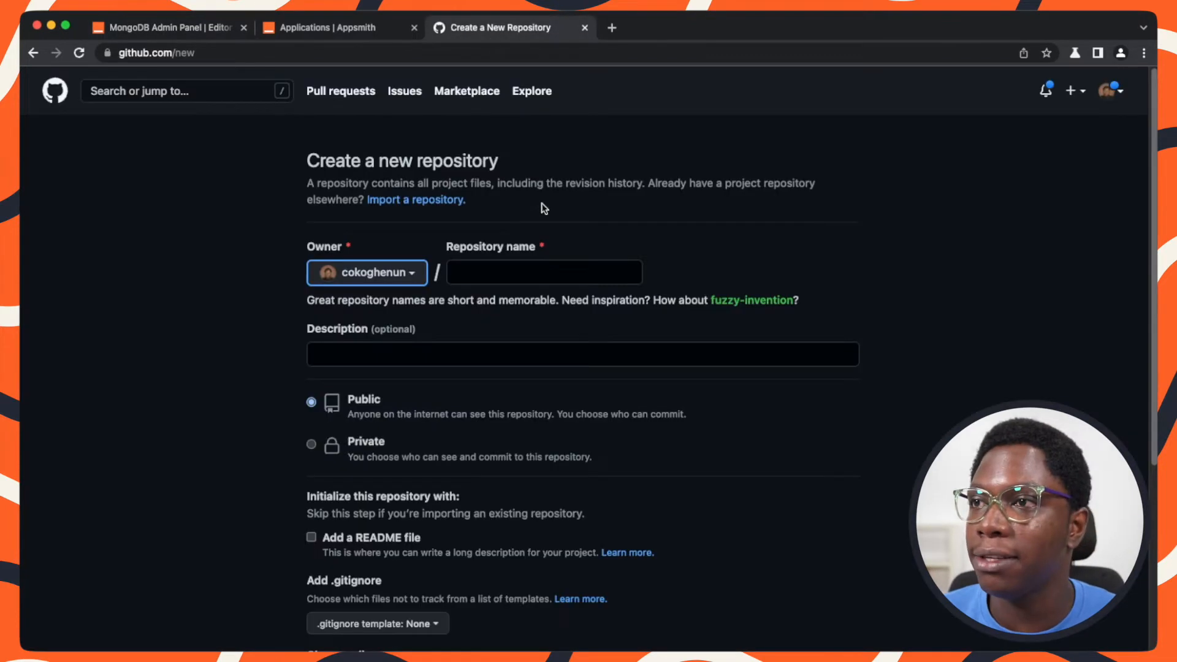
left_click(543, 272)
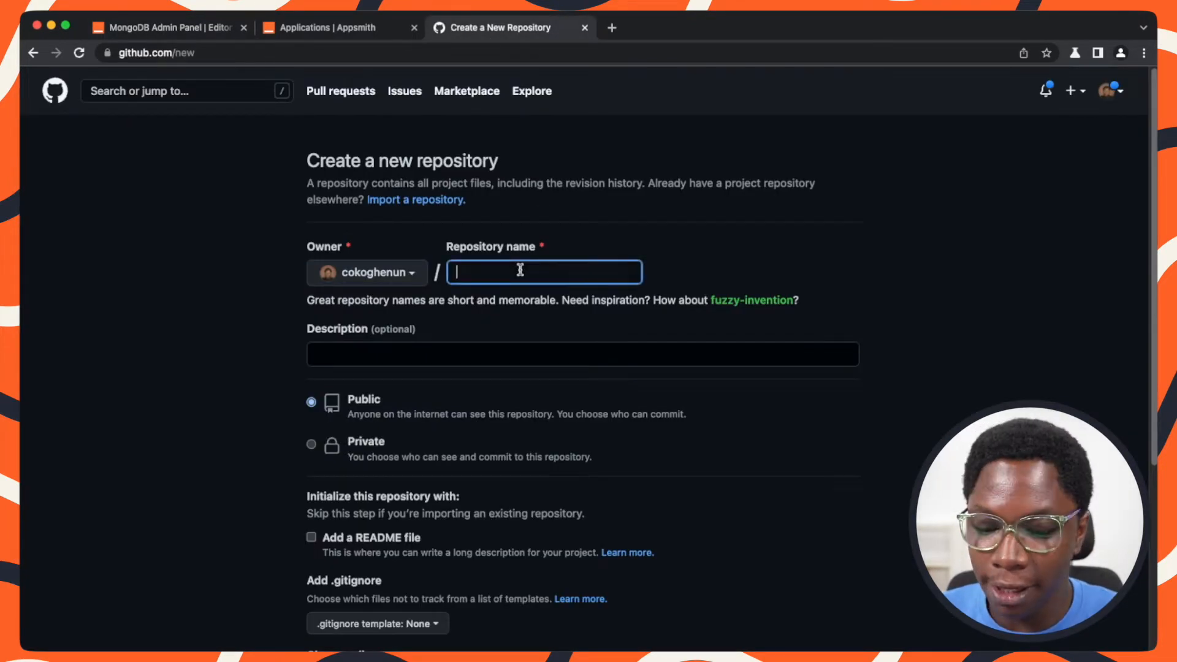
type("movie-admin-panel")
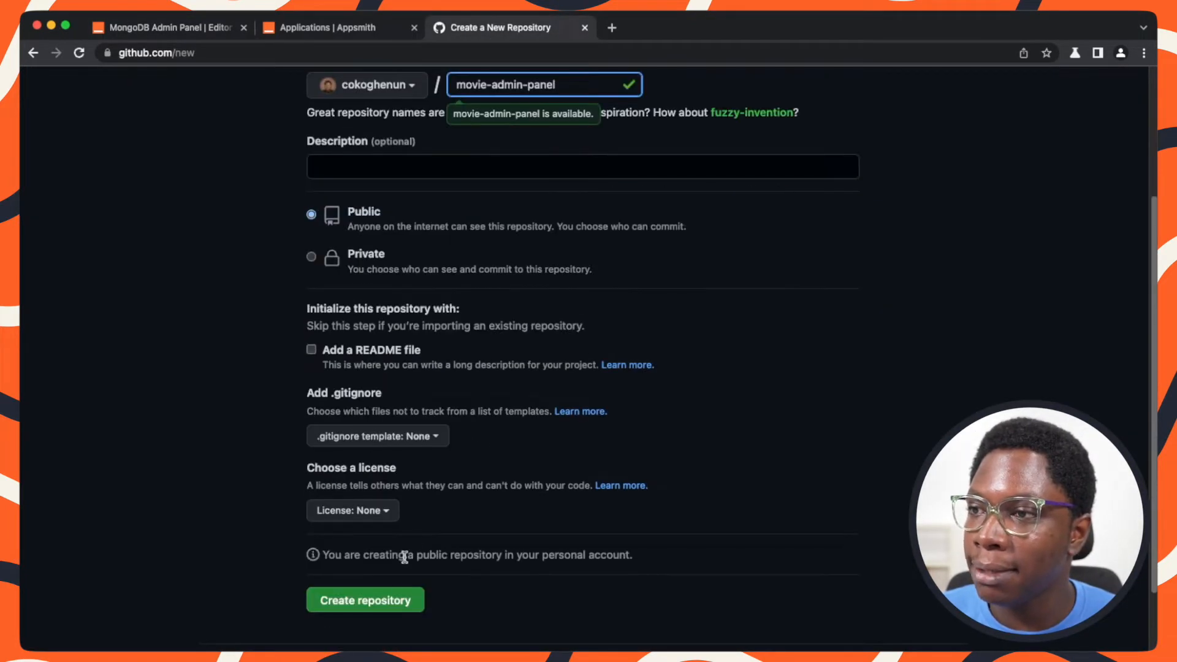
left_click(365, 599)
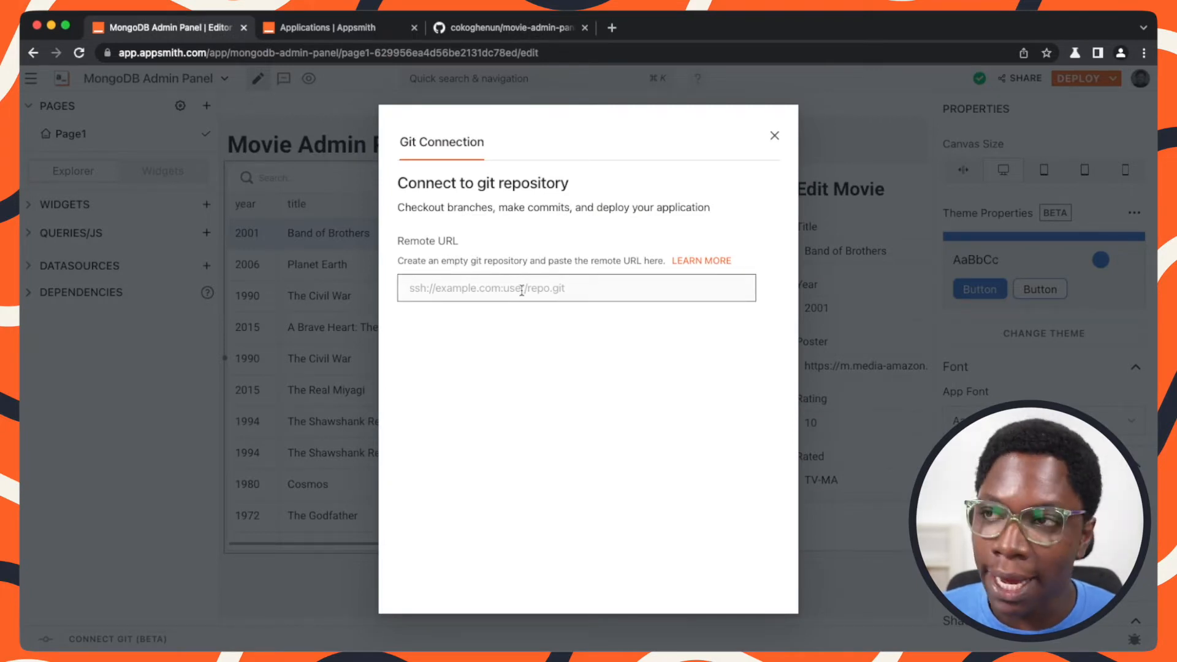
type("git@github.com:cokoghenun/movie-admin-panel.git")
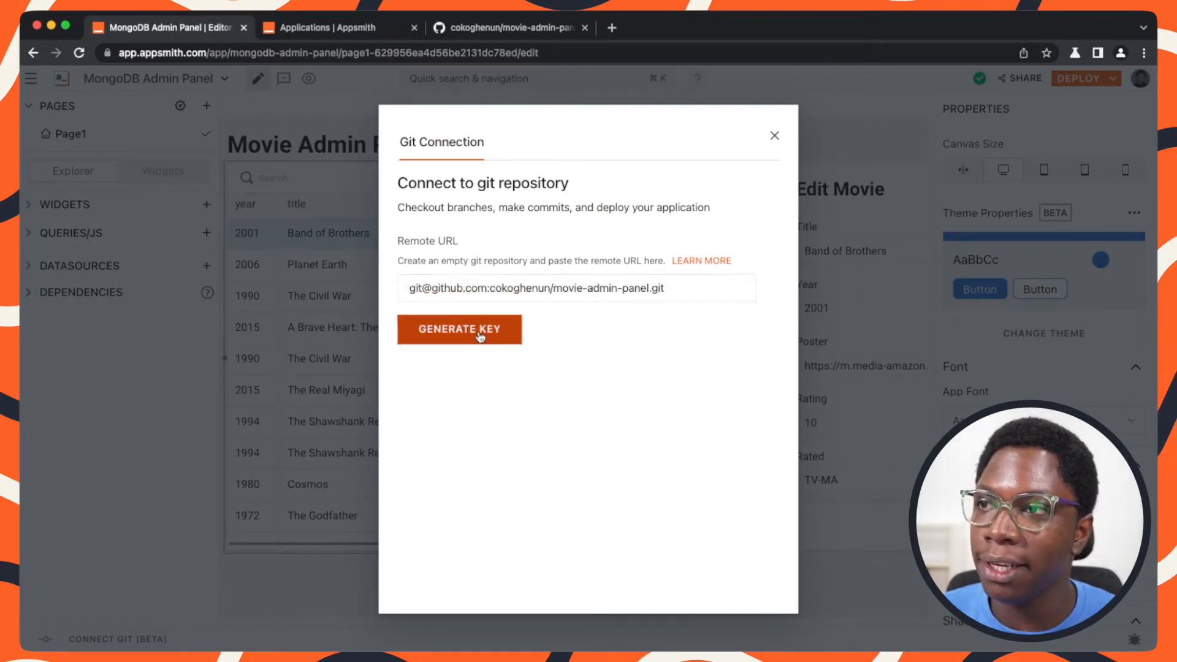
left_click(460, 329)
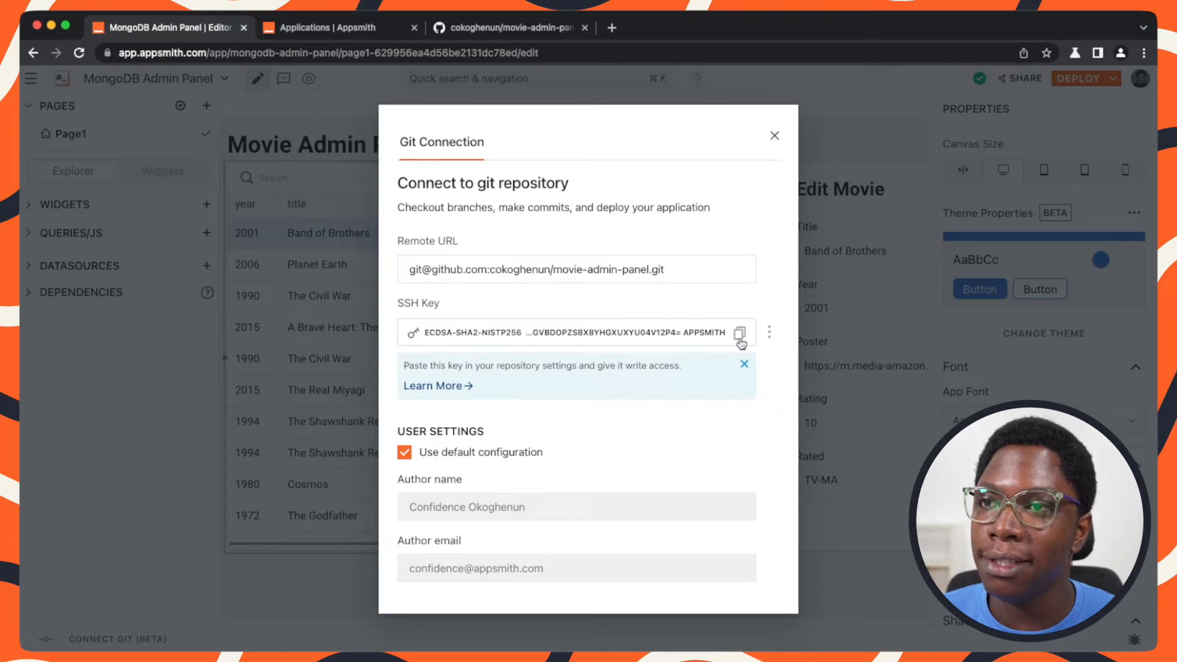
left_click(740, 333)
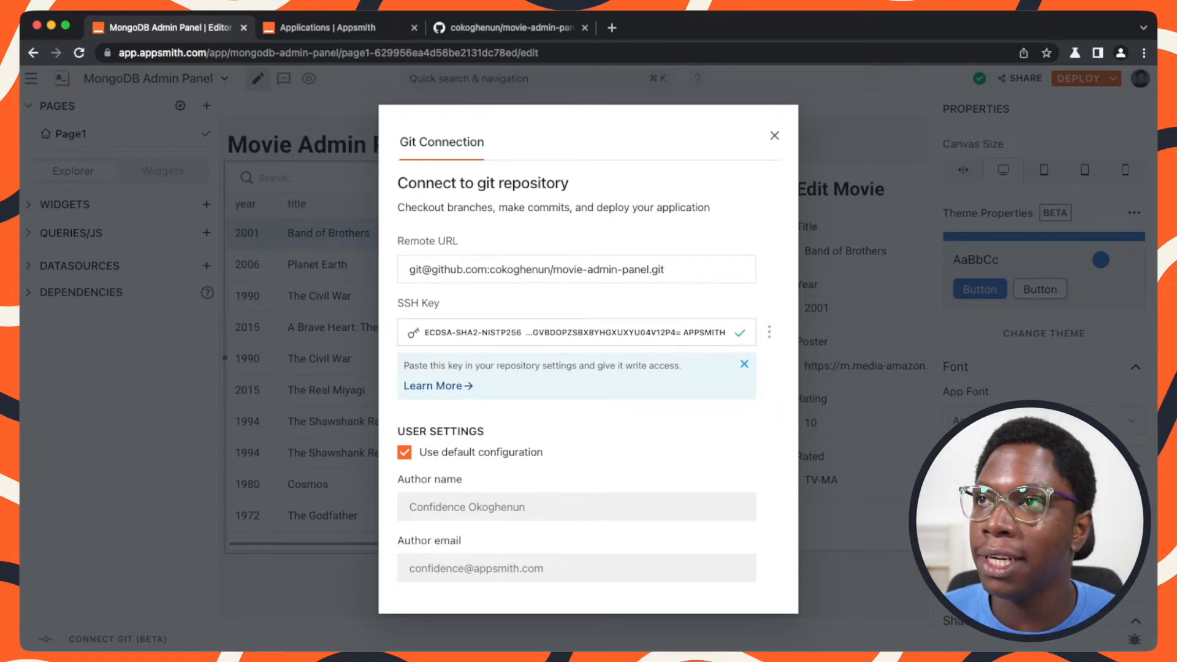
left_click(510, 27)
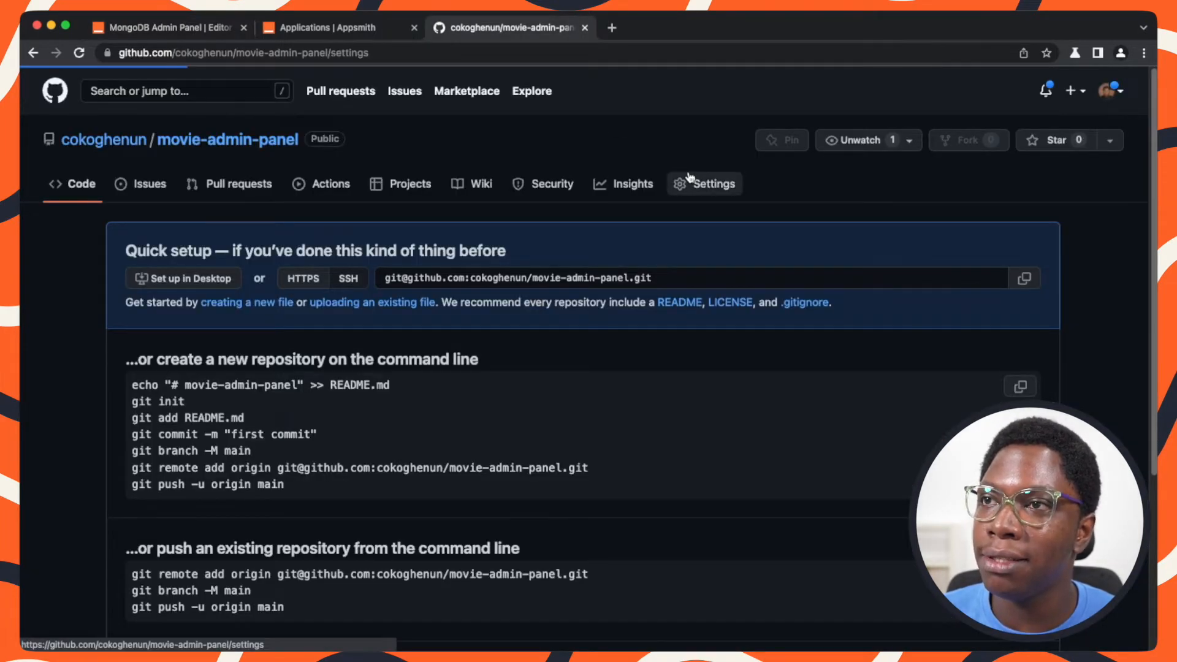
- Add the copied key as a write-enabled deploy key titled appsmith on movie-admin-panel
left_click(713, 184)
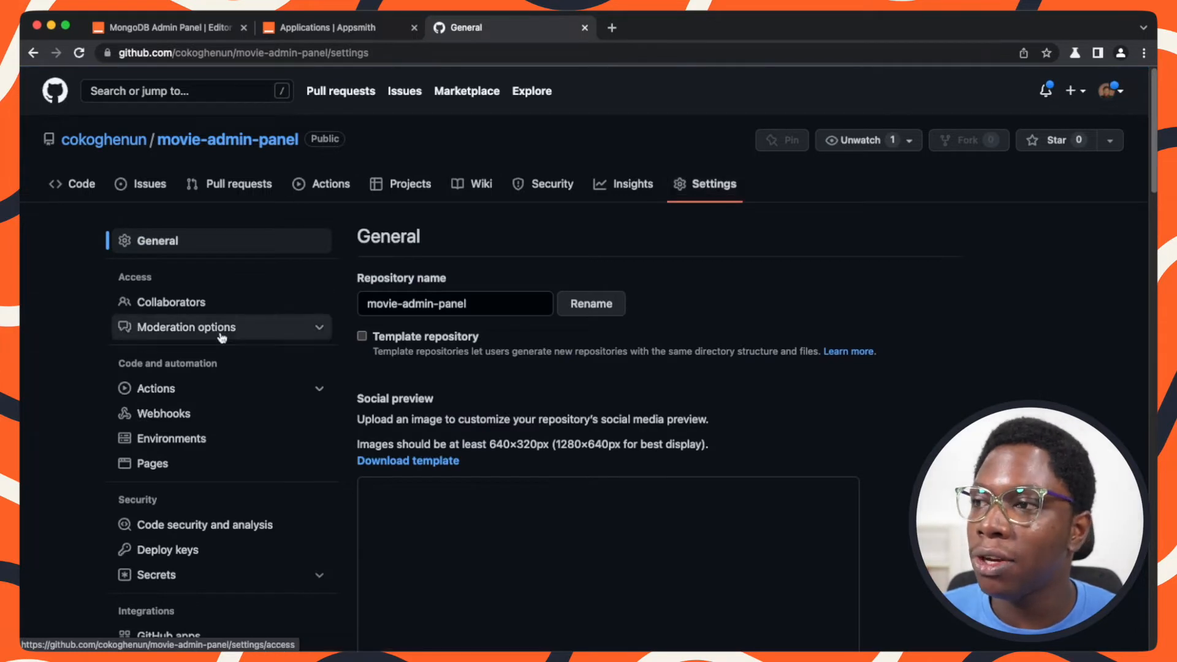
scroll("down", 3)
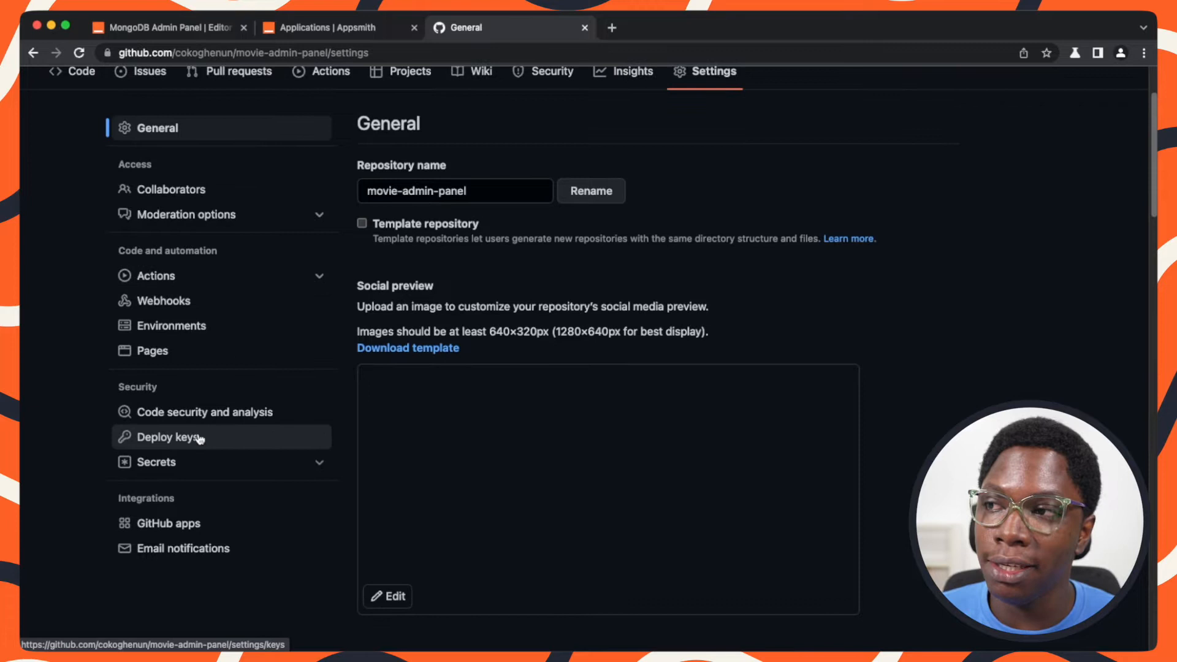
left_click(162, 437)
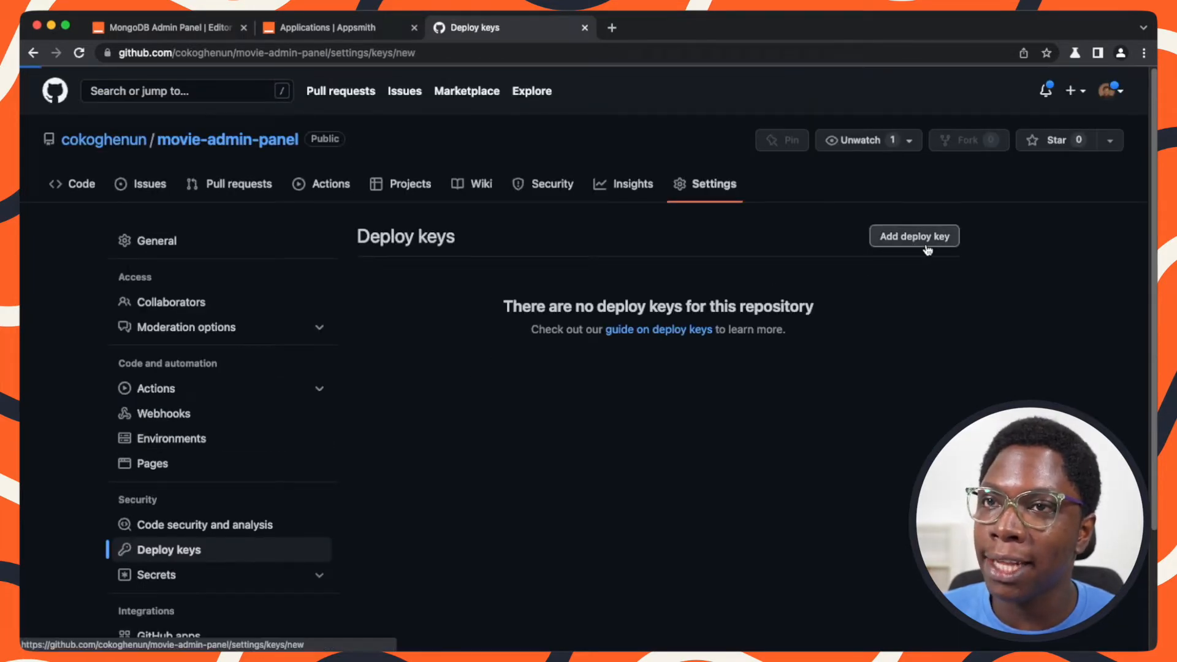
left_click(914, 236)
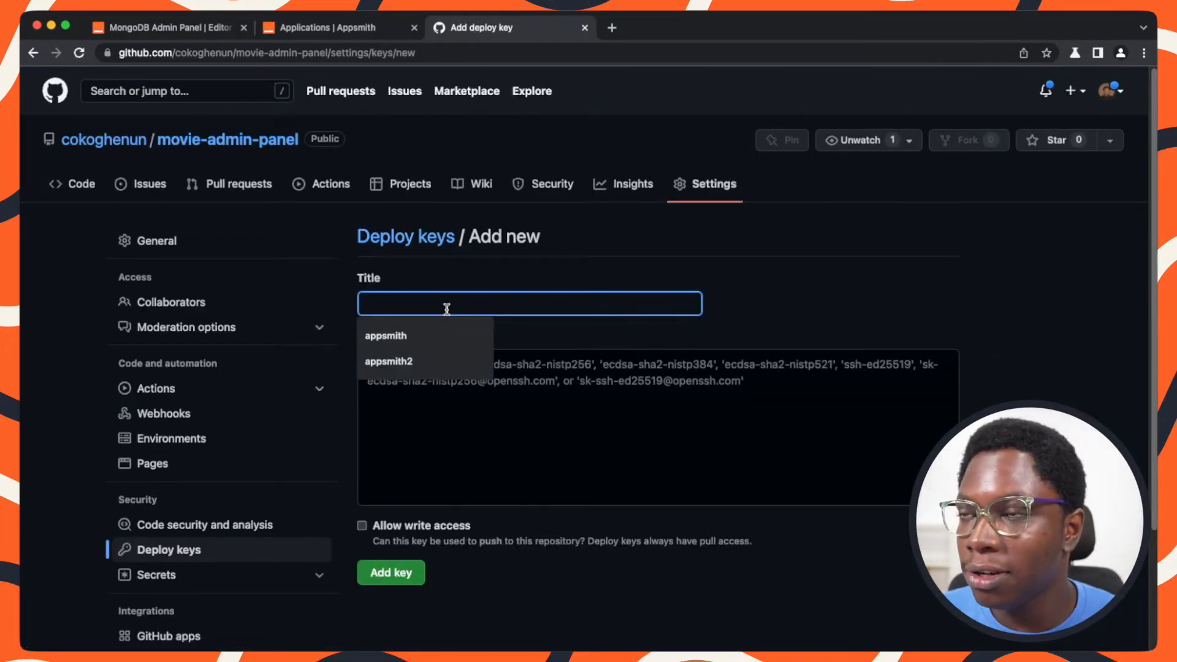
left_click(385, 335)
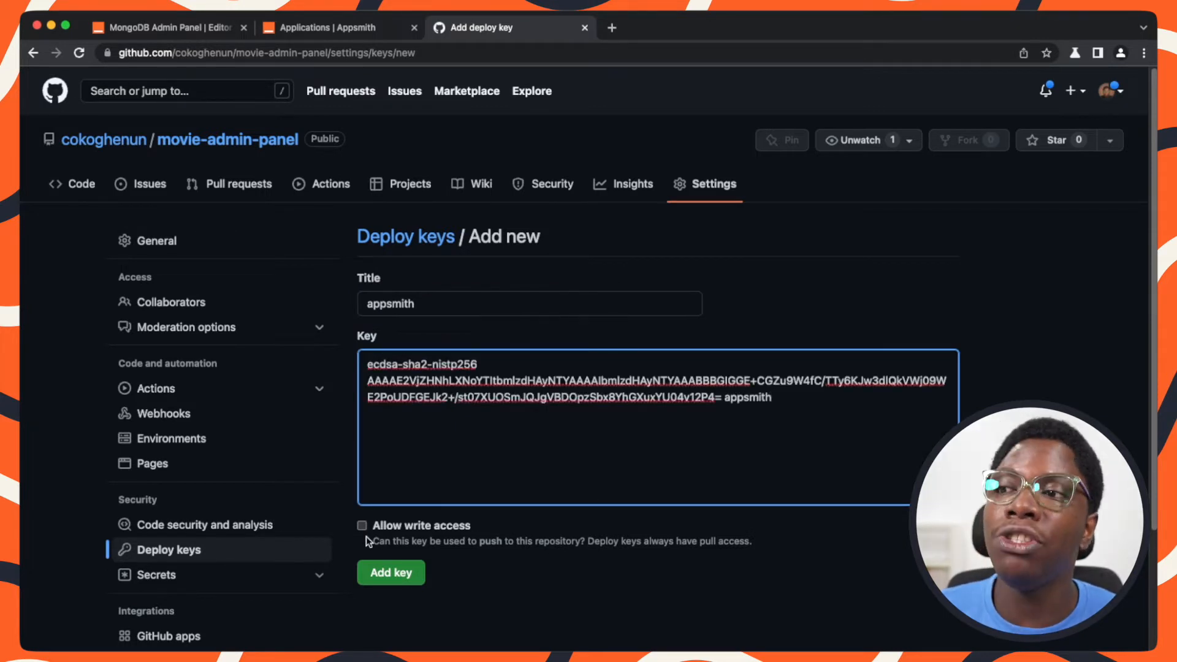
left_click(361, 525)
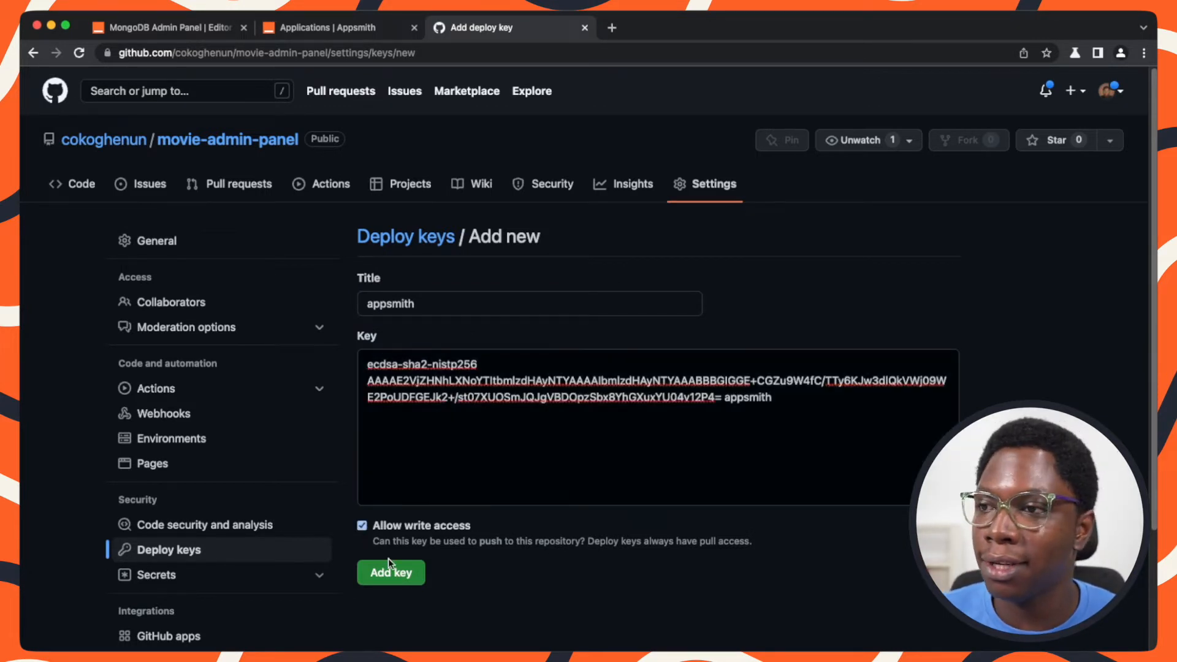
left_click(389, 572)
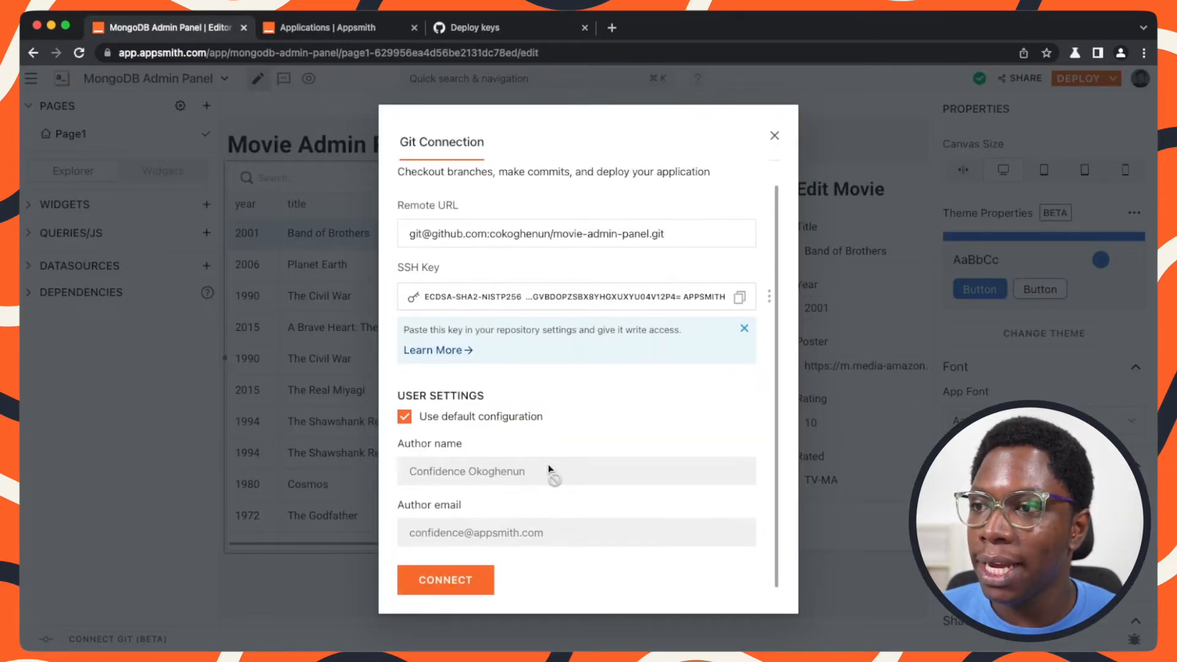
- Connect the Appsmith app to the repository on the master branch
left_click(446, 579)
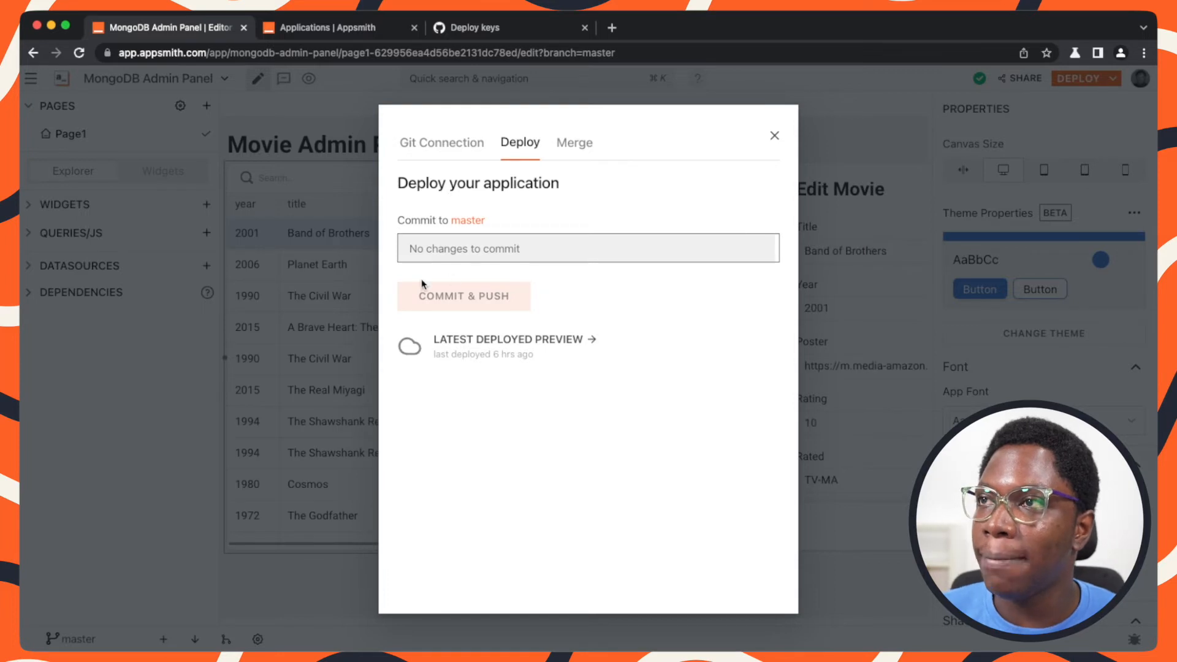
- View the movie-admin-panel Code listing with Appsmith's initial commit on master
left_click(476, 27)
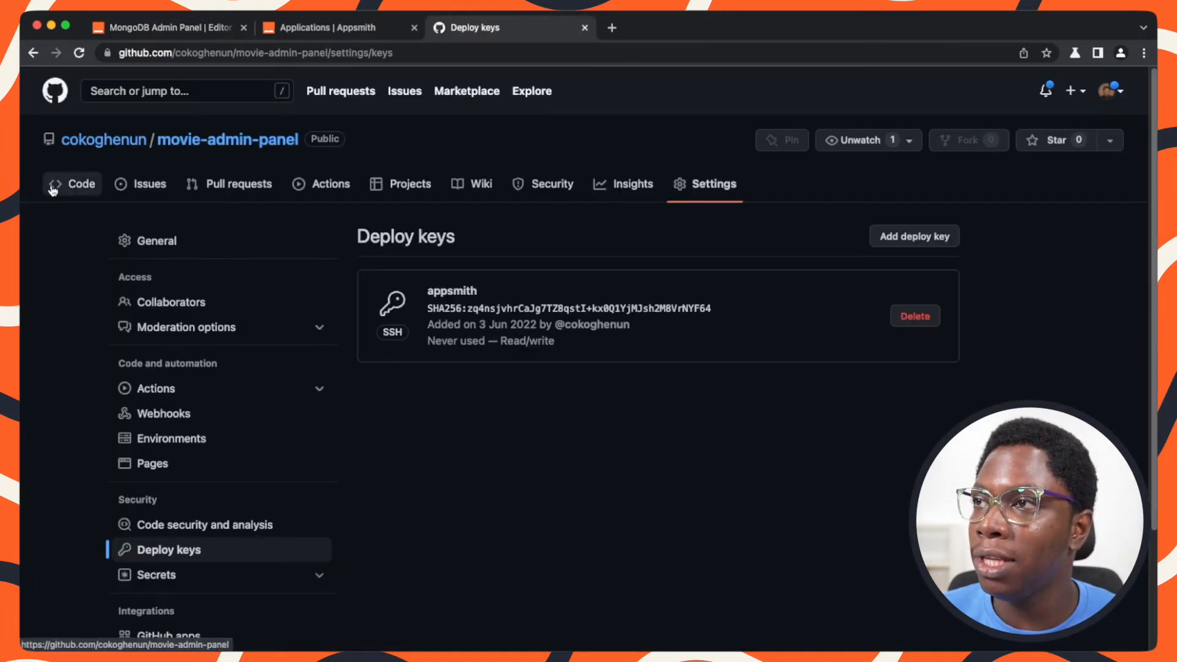
left_click(72, 184)
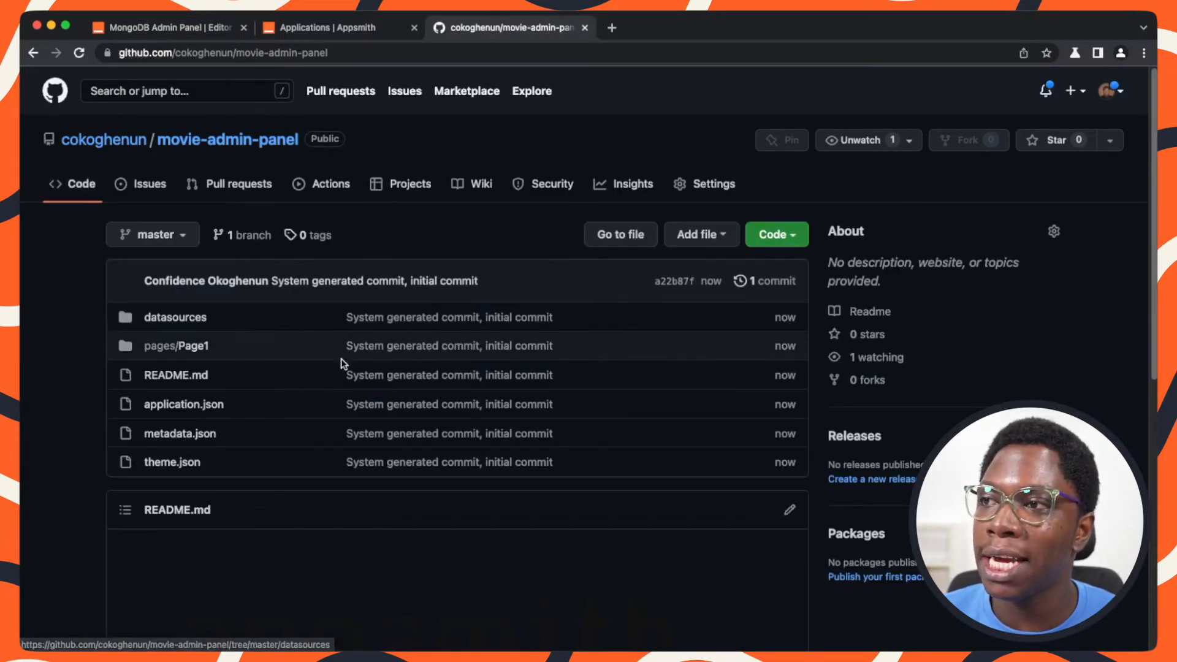
scroll("down", 3)
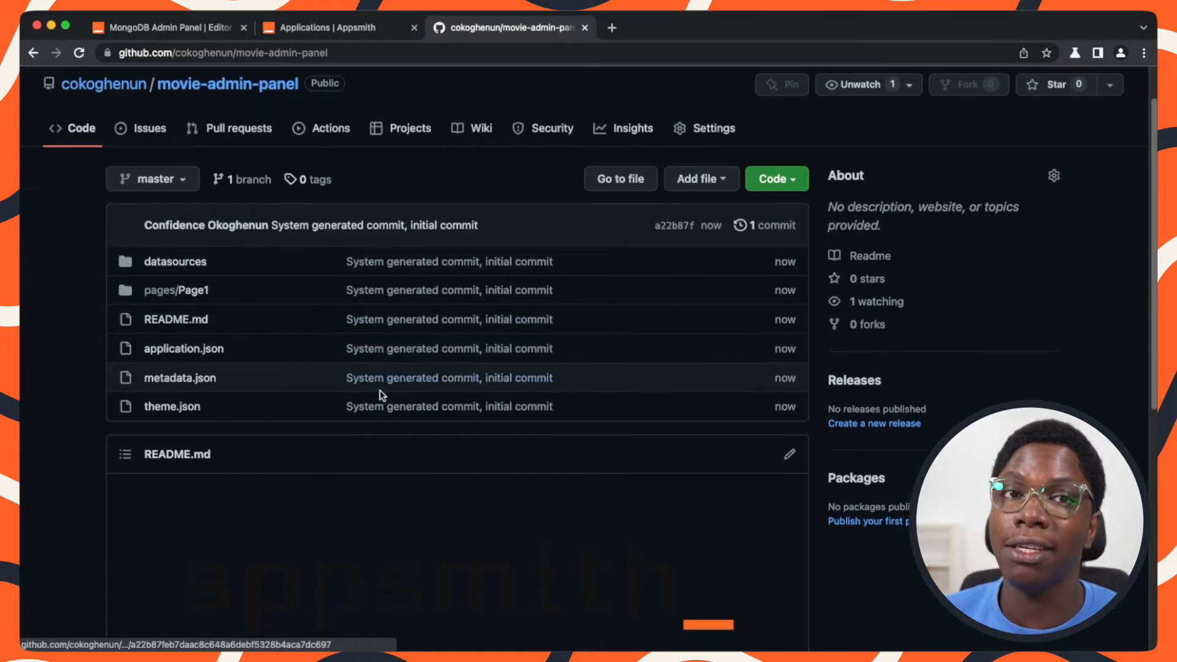
mouse_move(368, 476)
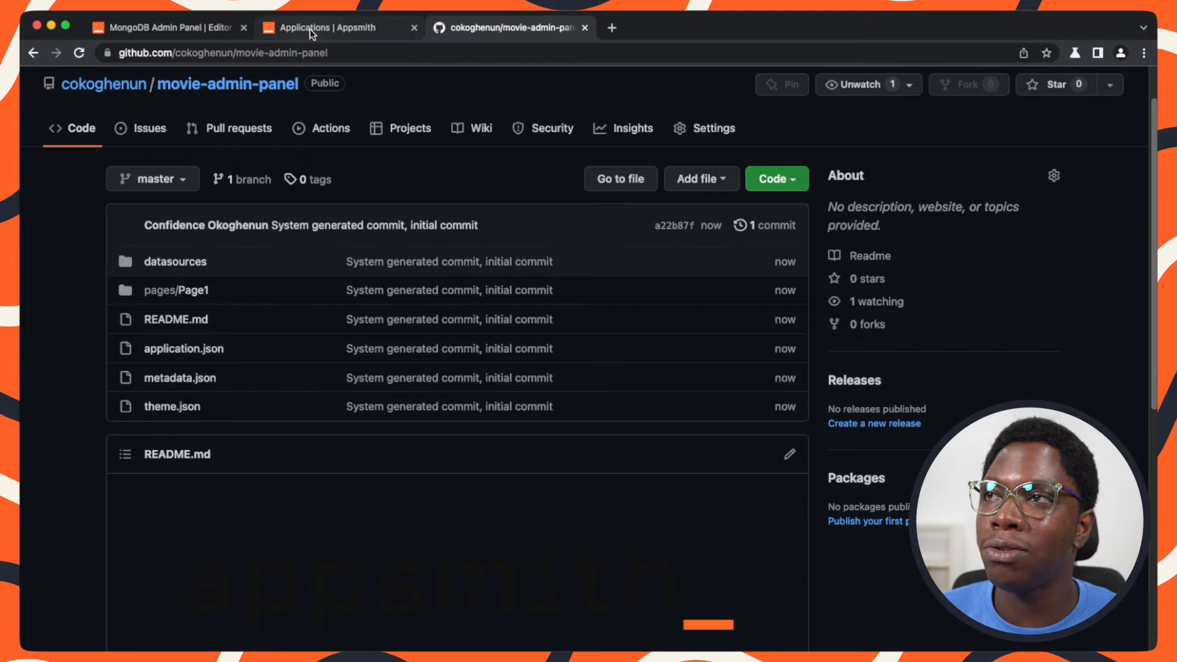
left_click(324, 27)
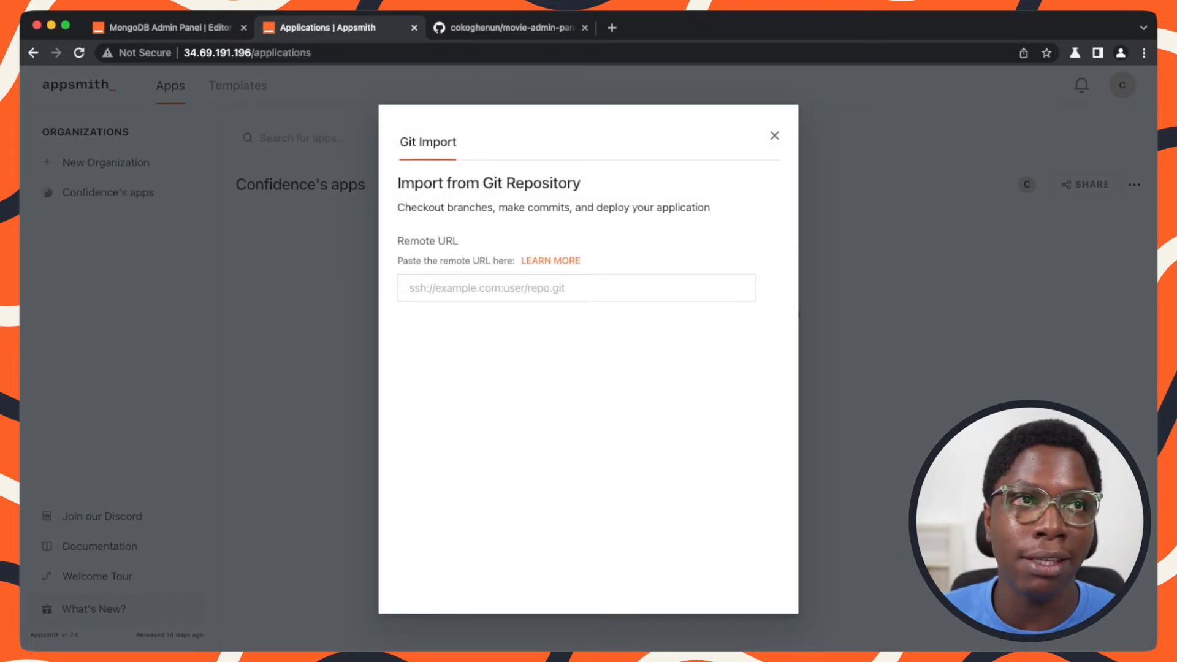
type("git@github.com:cokoghenun/movie-admin-panel.git")
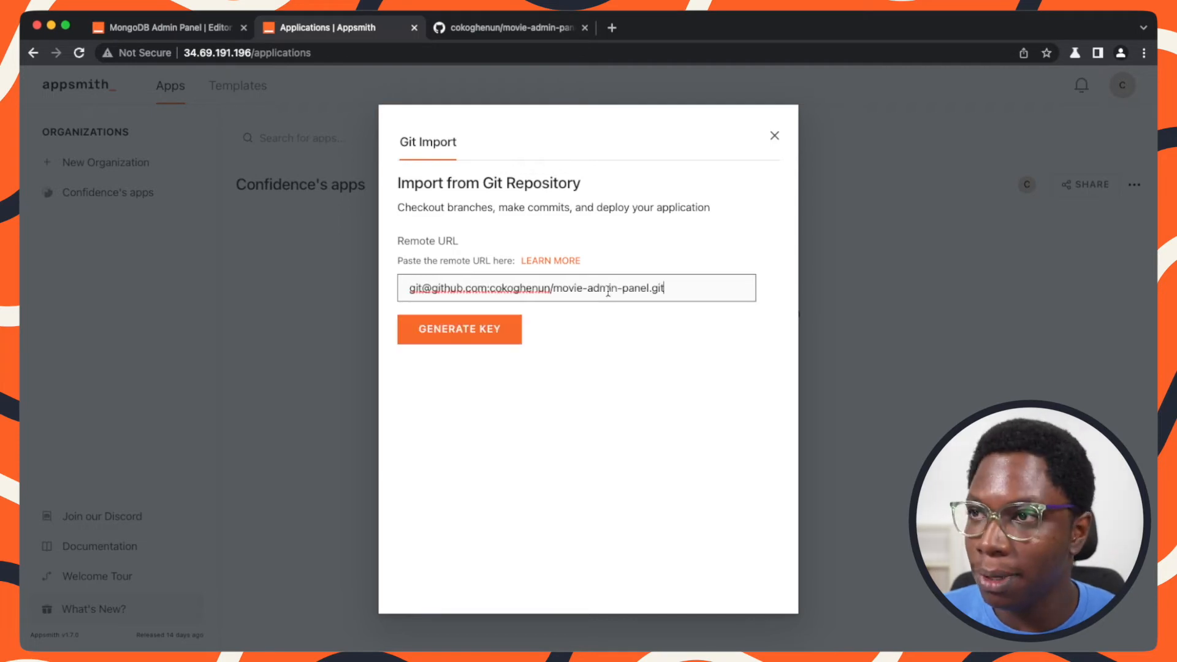
left_click(459, 328)
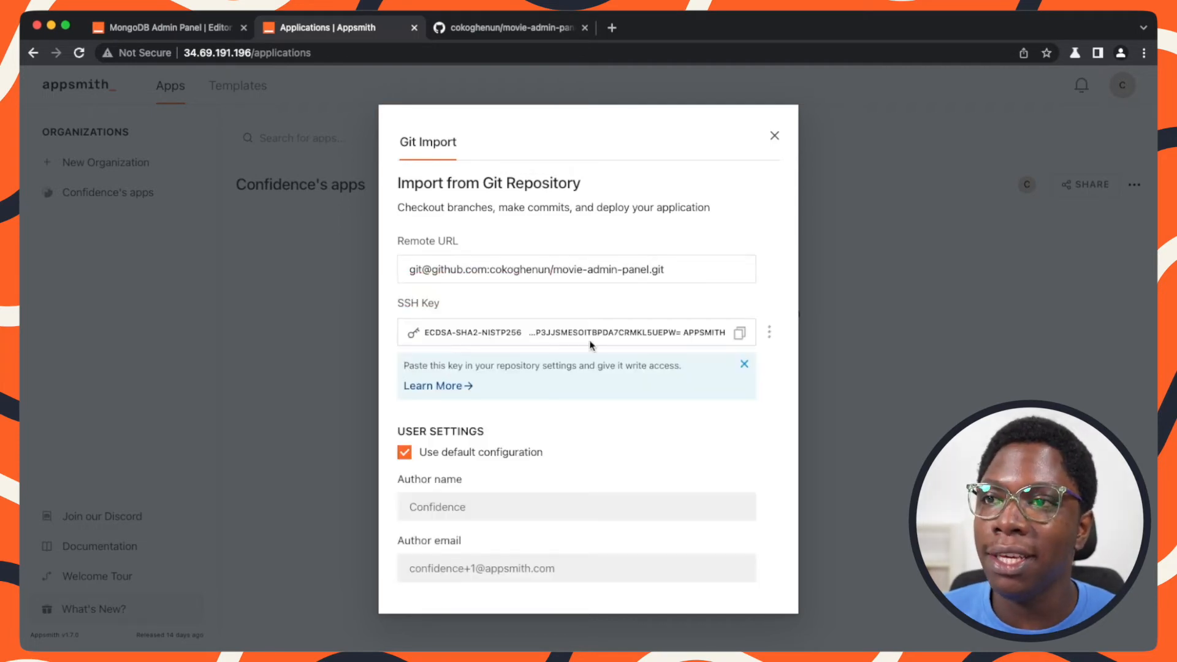
left_click(740, 332)
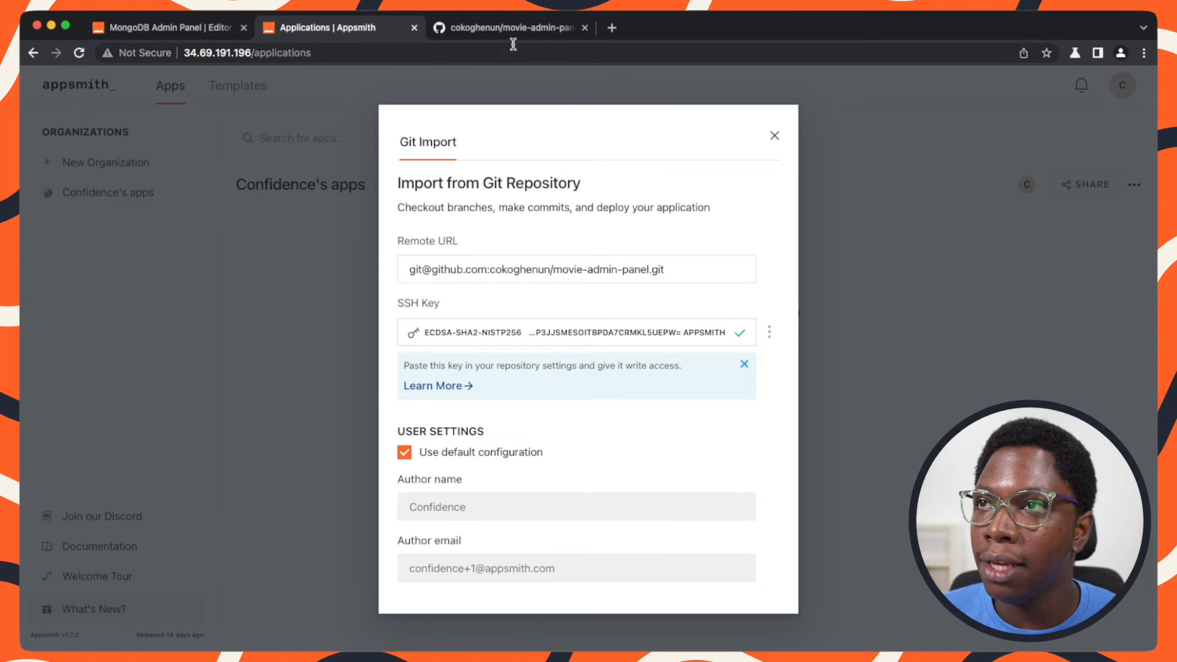
- Add the import key as a second write-enabled deploy key titled appsmith2, then resume the import
left_click(510, 27)
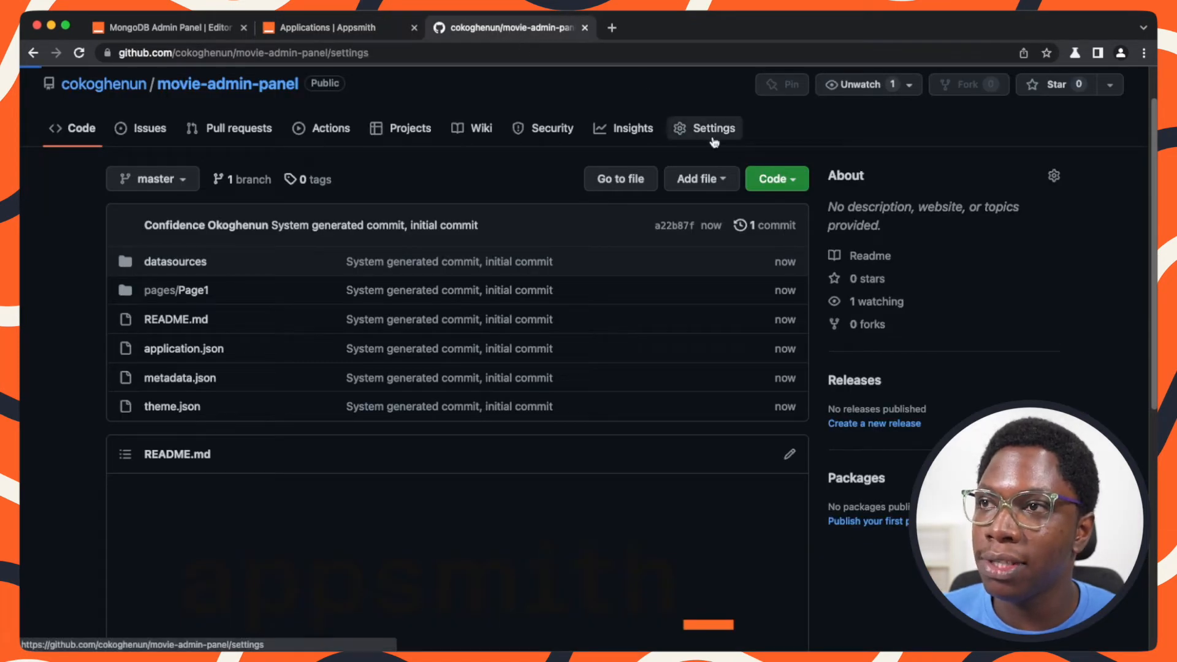
left_click(714, 128)
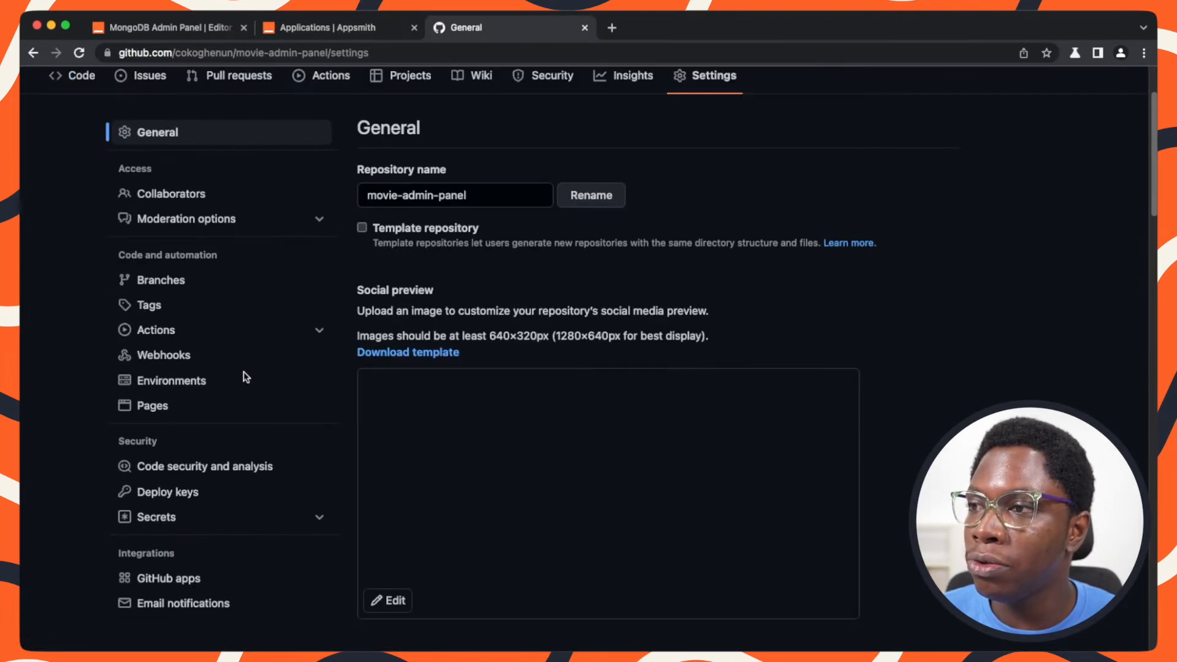
left_click(167, 492)
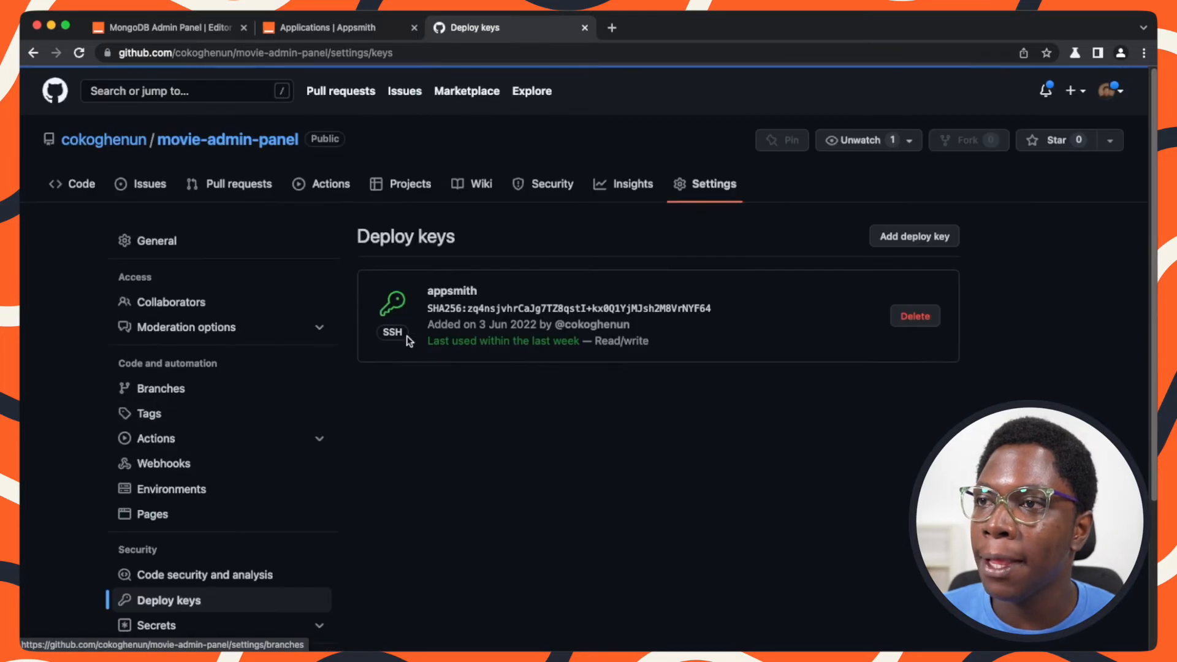
left_click(913, 236)
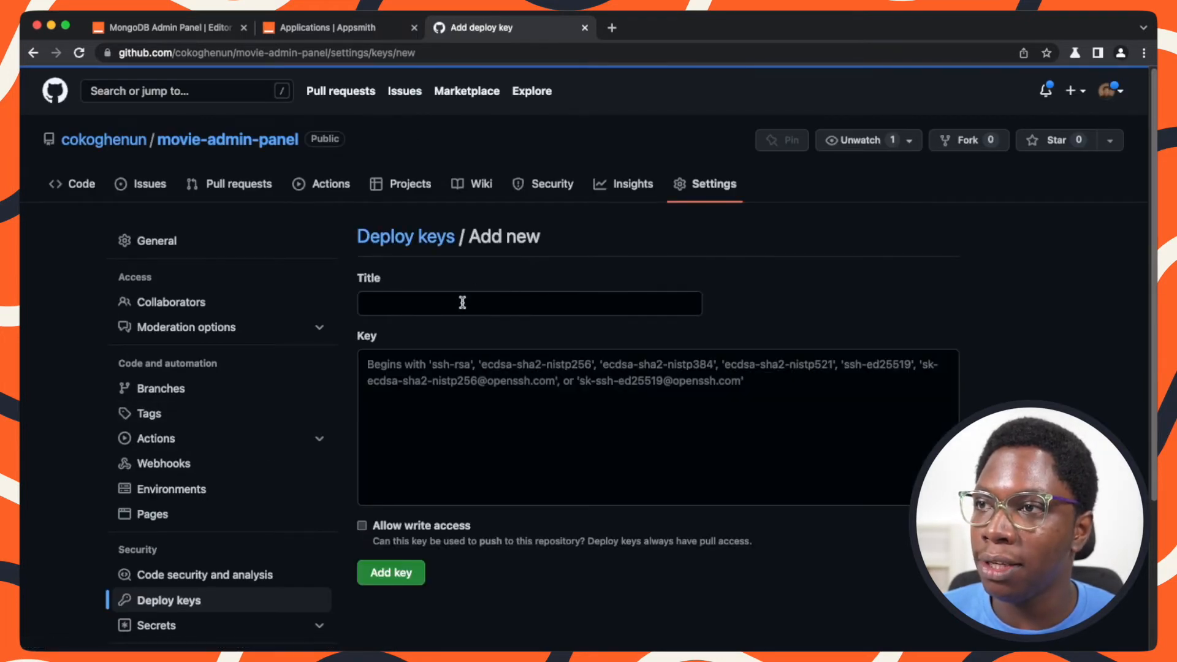
type("appsmith2")
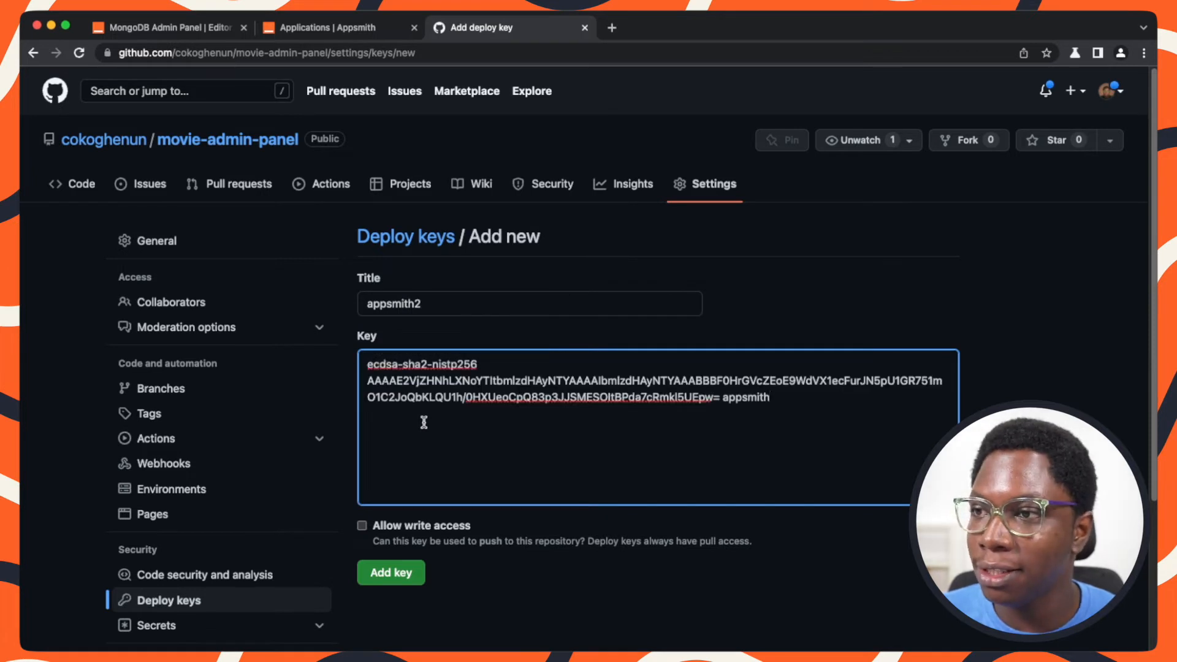
left_click(362, 524)
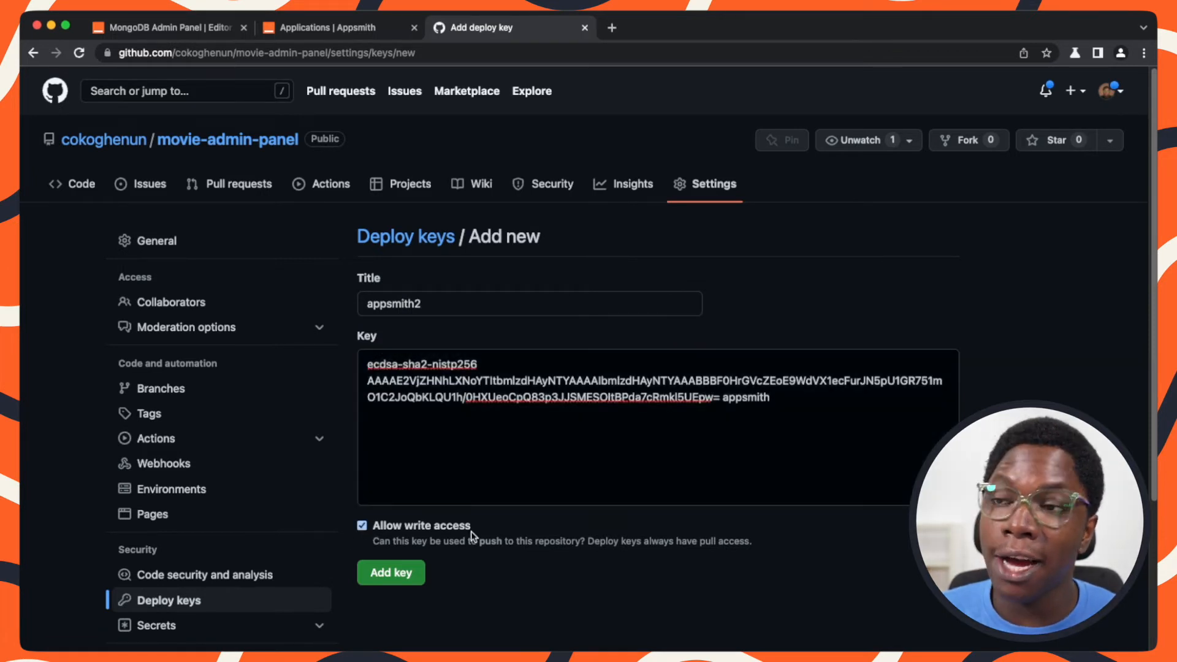
left_click(390, 572)
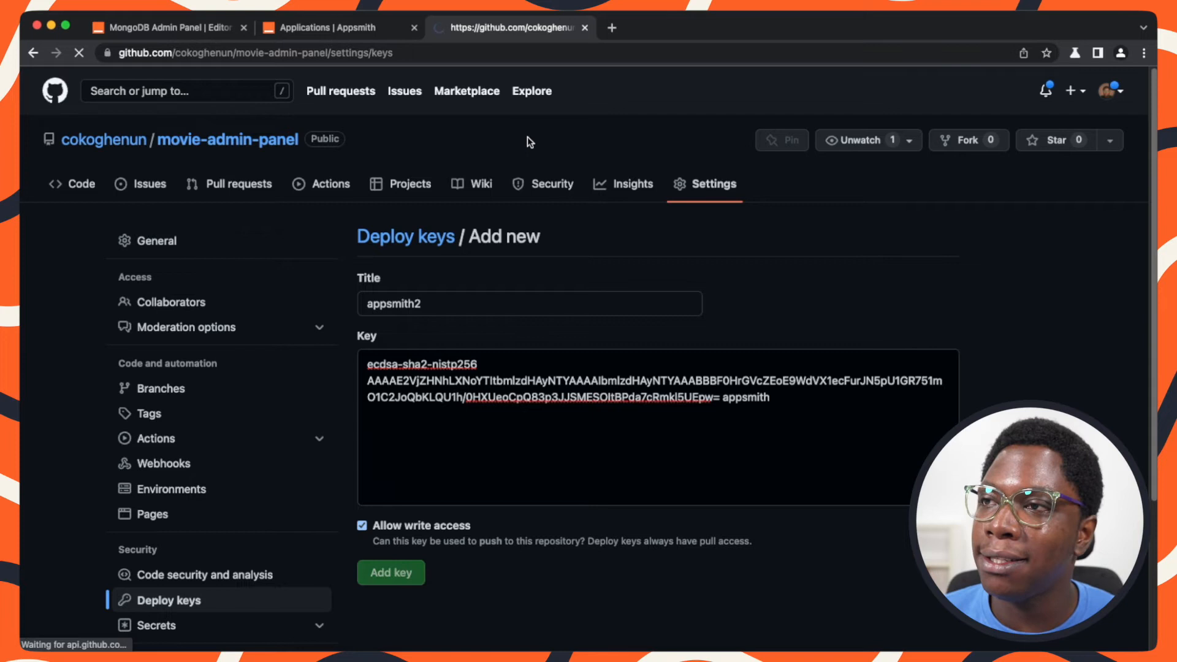
left_click(336, 27)
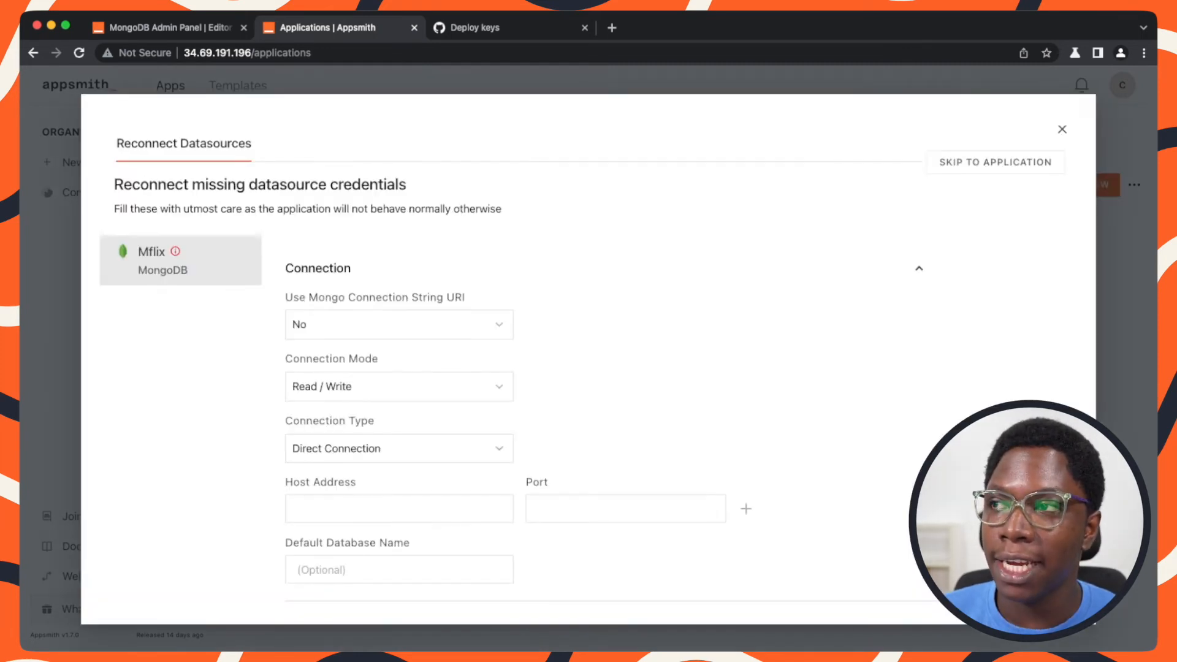
mouse_move(181, 304)
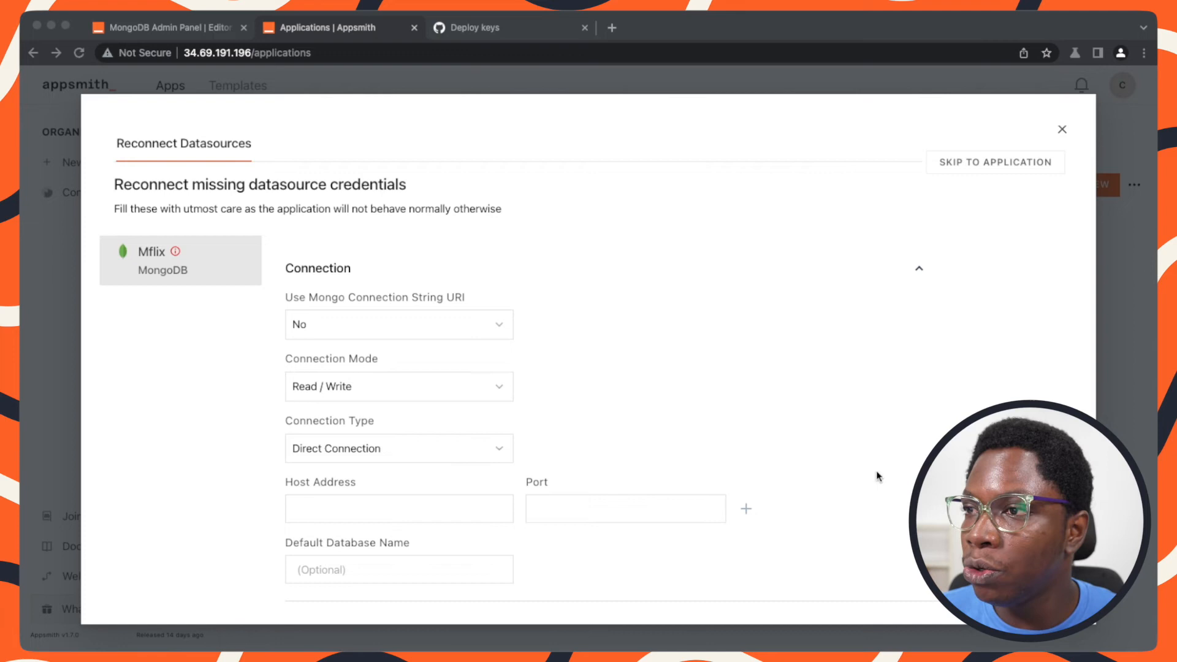
mouse_move(397, 461)
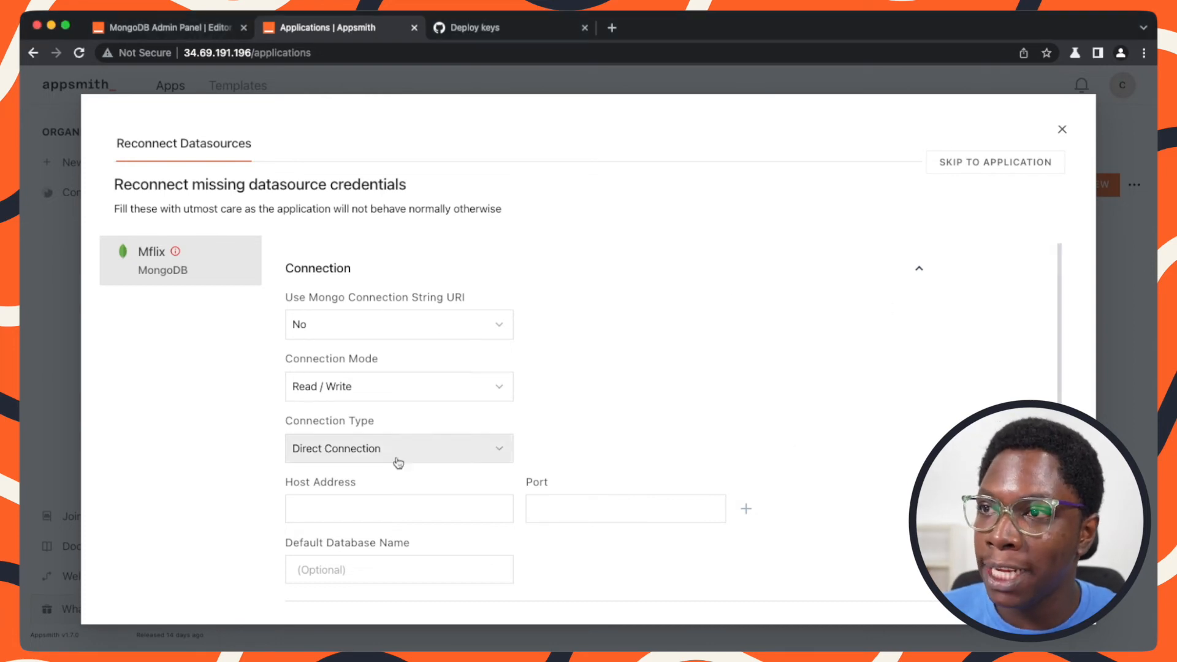
- Set Use Mongo Connection String URI to Yes, paste the mongodb+srv URI for Mflix, and test it
left_click(398, 325)
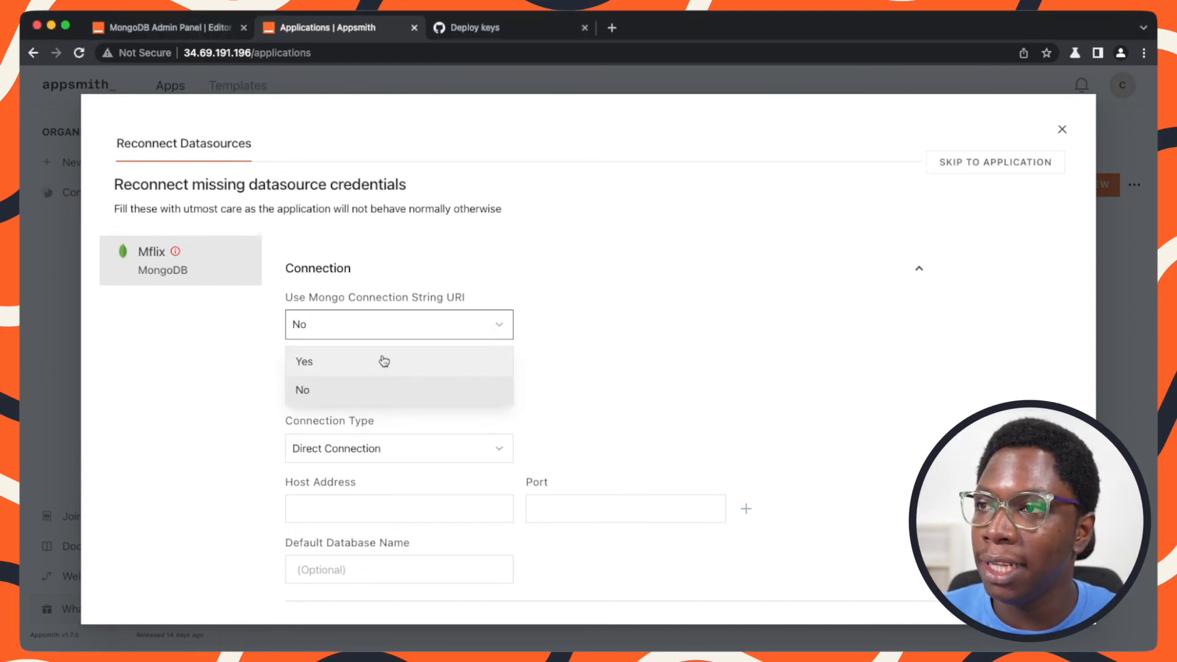
left_click(304, 361)
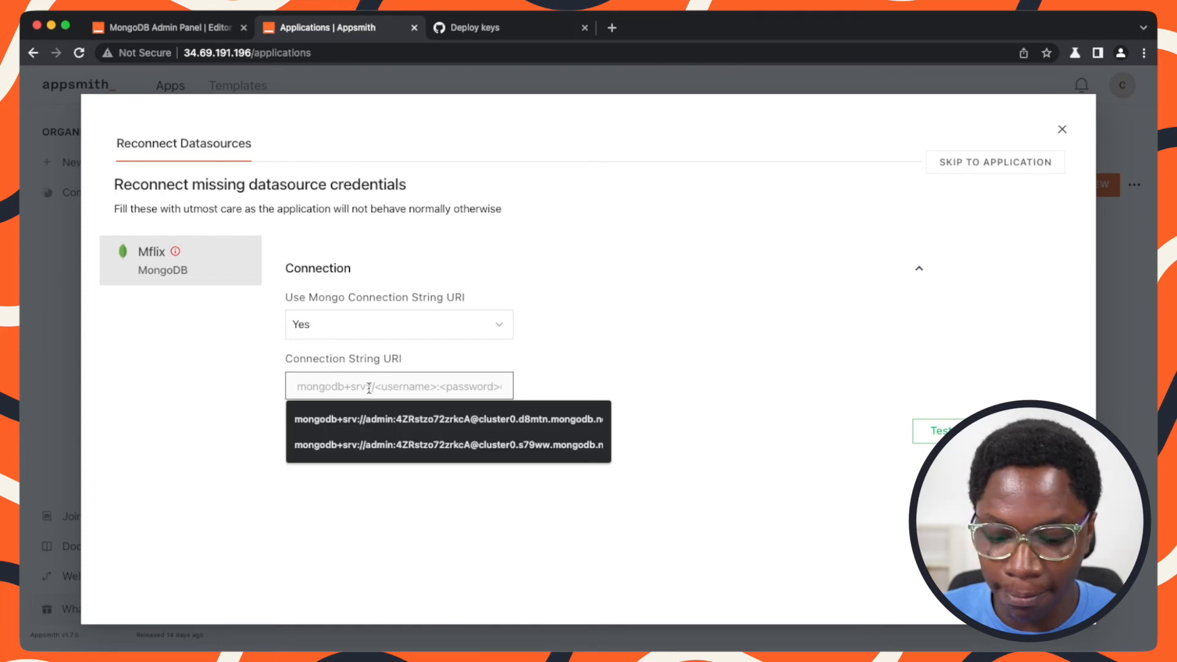
left_click(447, 419)
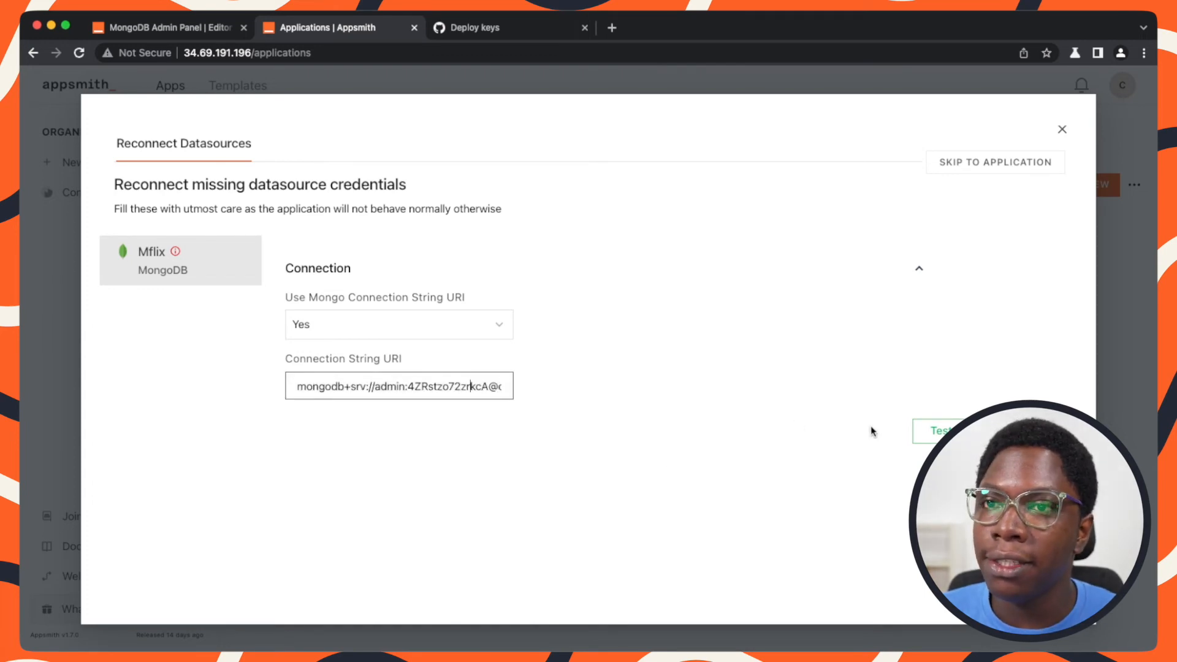
left_click(941, 430)
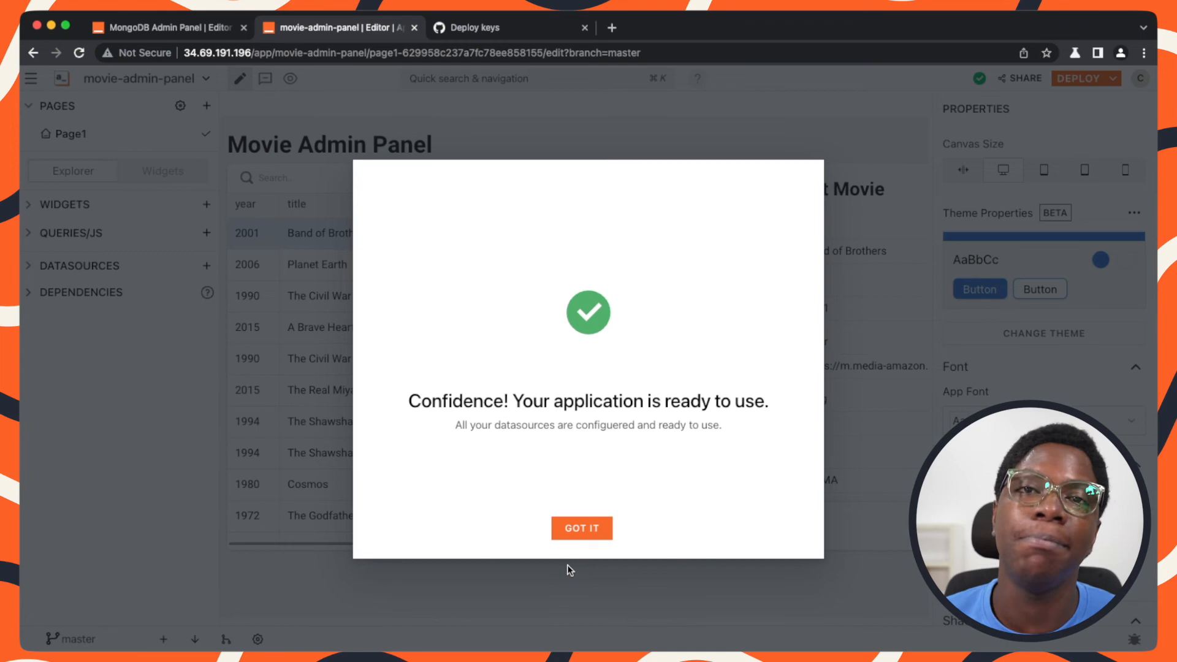
- Dismiss the ready message, check the master branch in the editor, and return to the movie-admin-panel GitHub repository
left_click(581, 528)
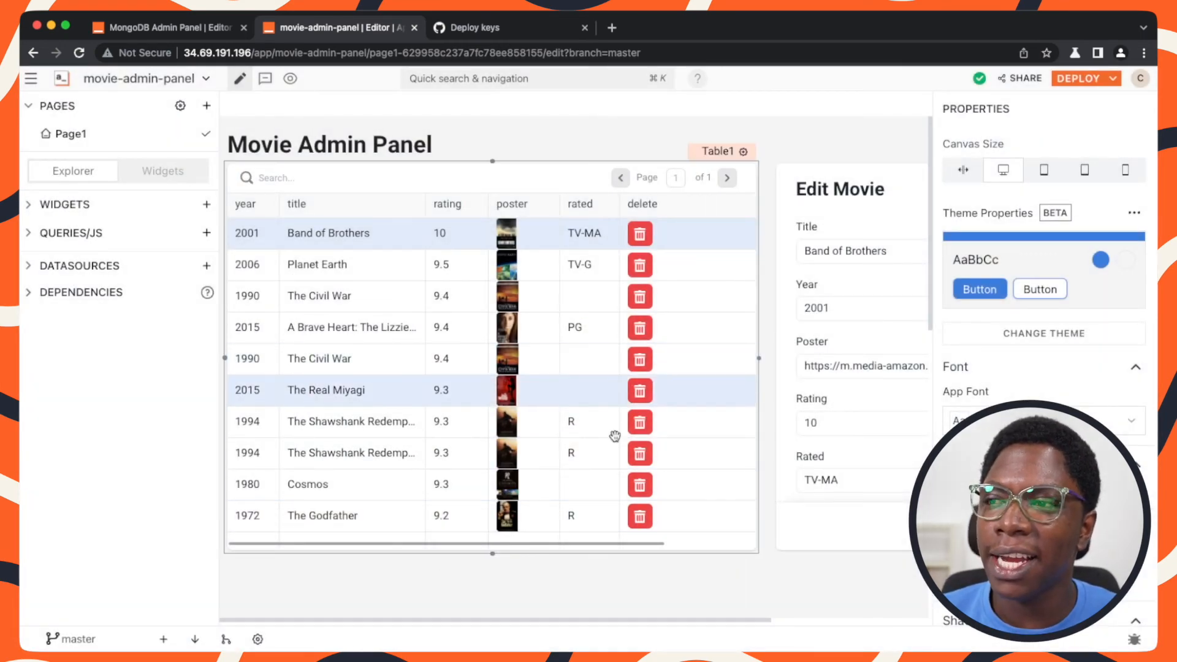
left_click(51, 637)
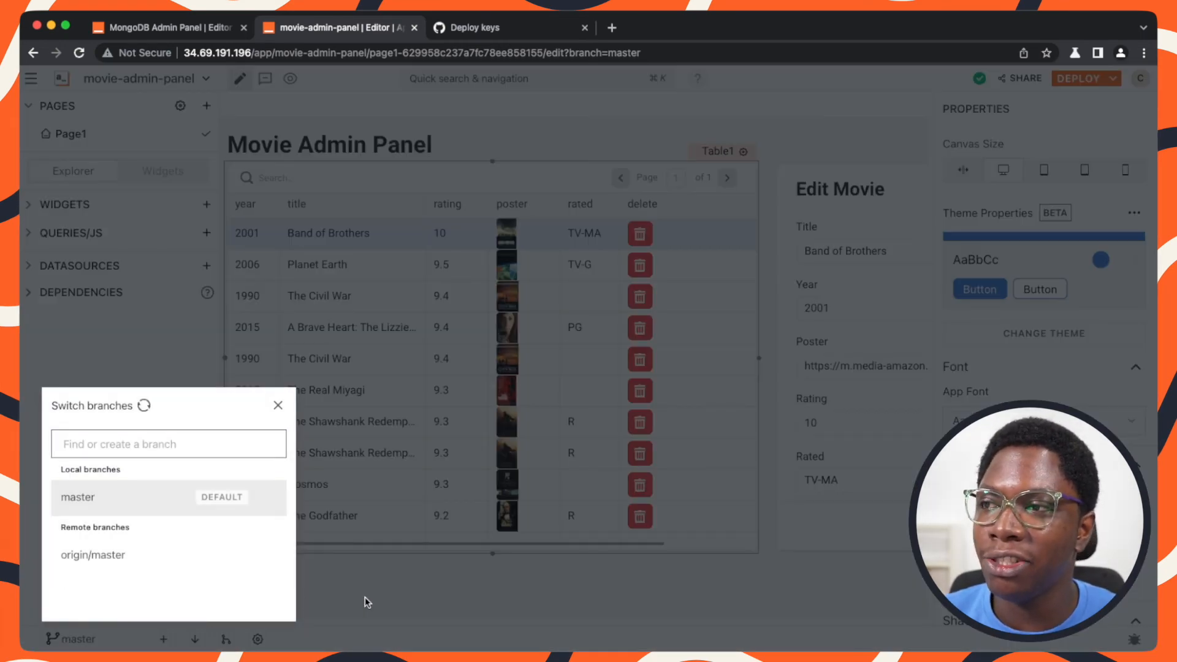
left_click(278, 404)
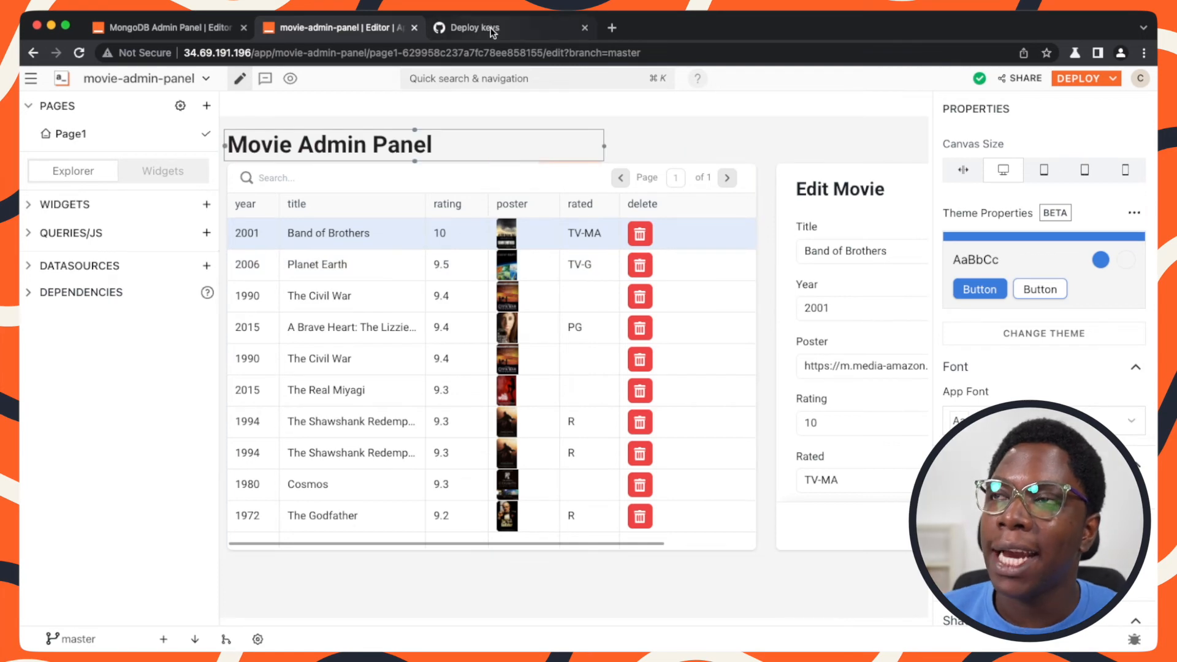
left_click(489, 27)
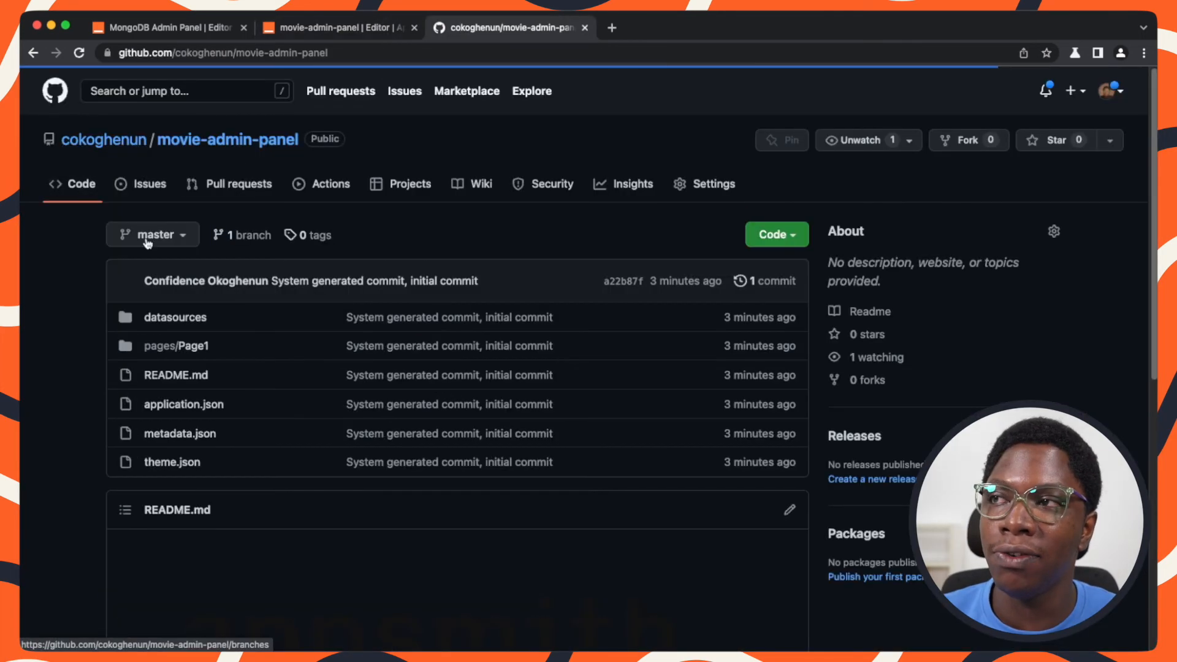